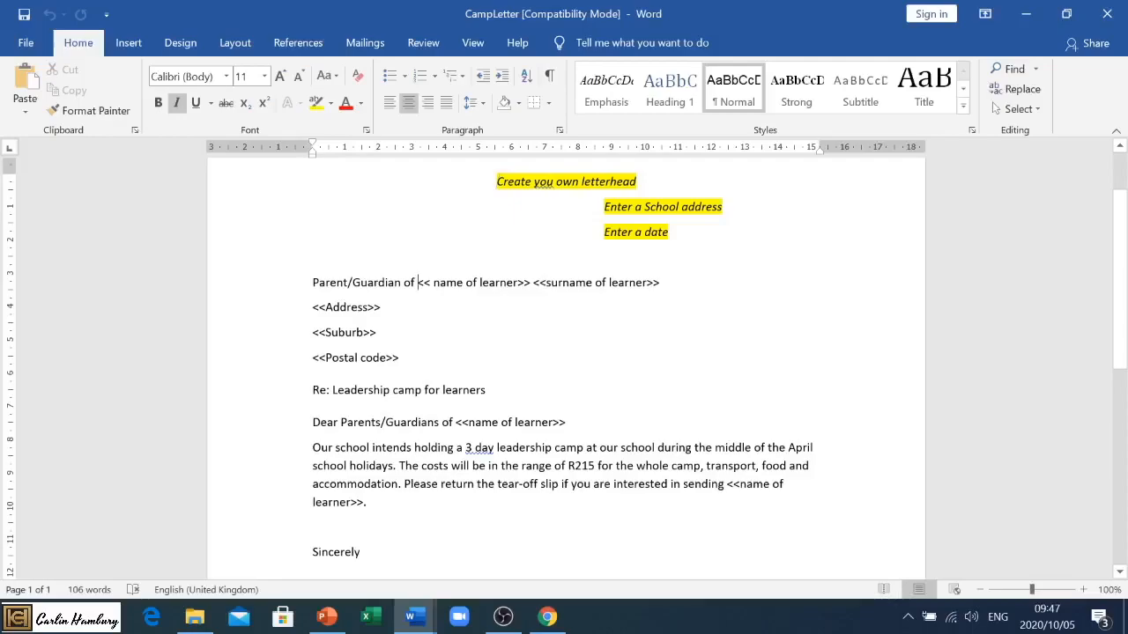
- Bring up the EmergencyLetter with its emergency-contact placeholders and show the Mailings commands
double_click(472, 282)
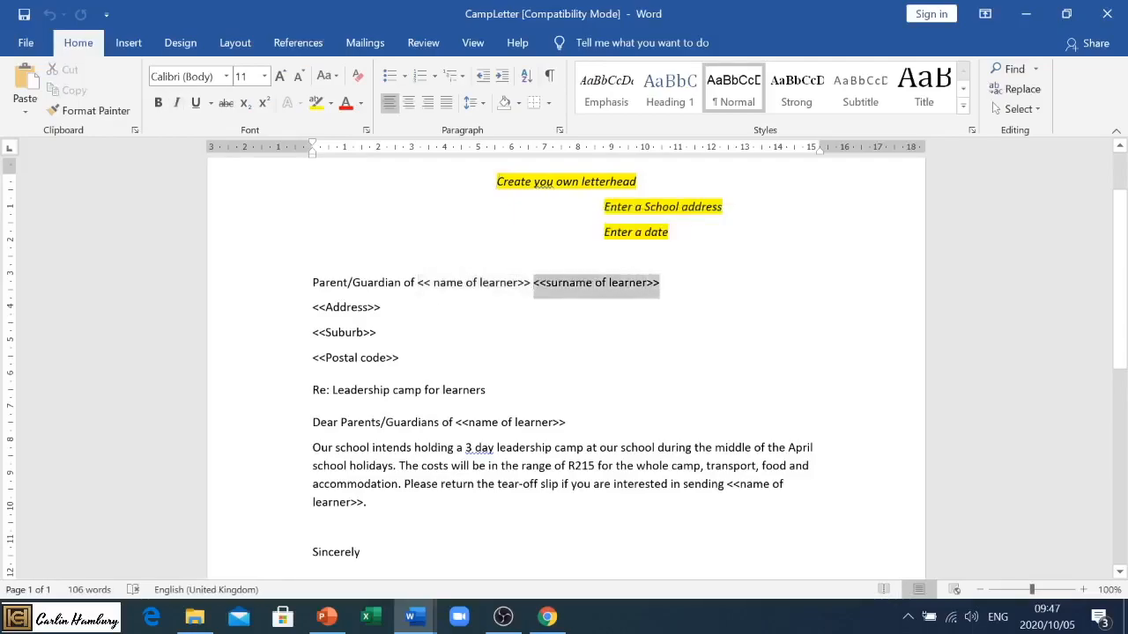
click(596, 282)
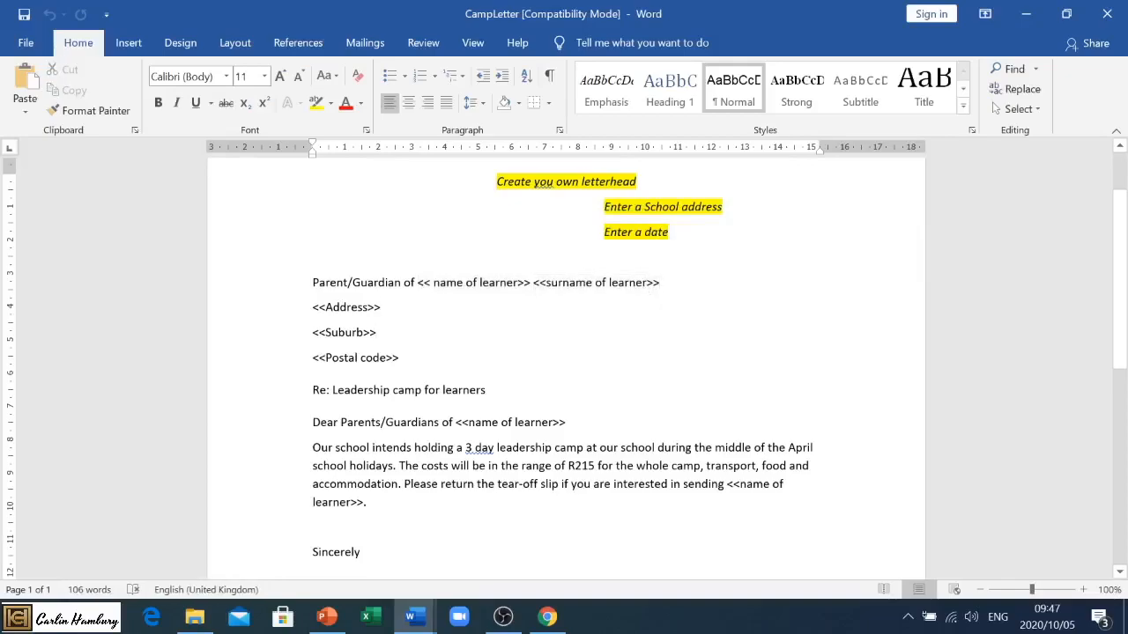
click(398, 358)
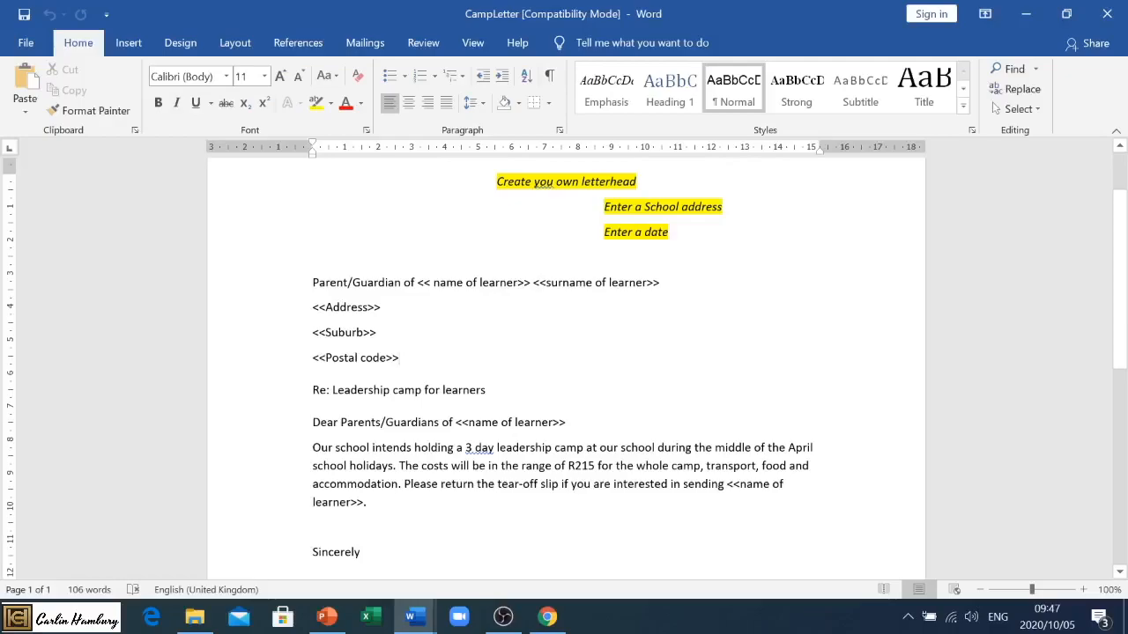
click(398, 358)
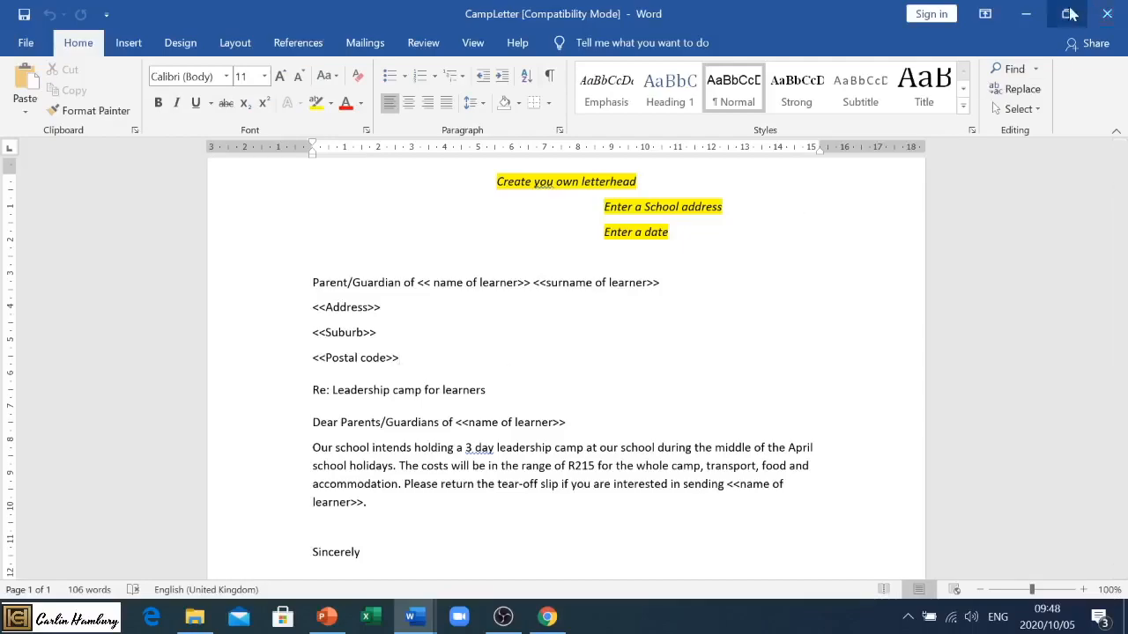
click(398, 357)
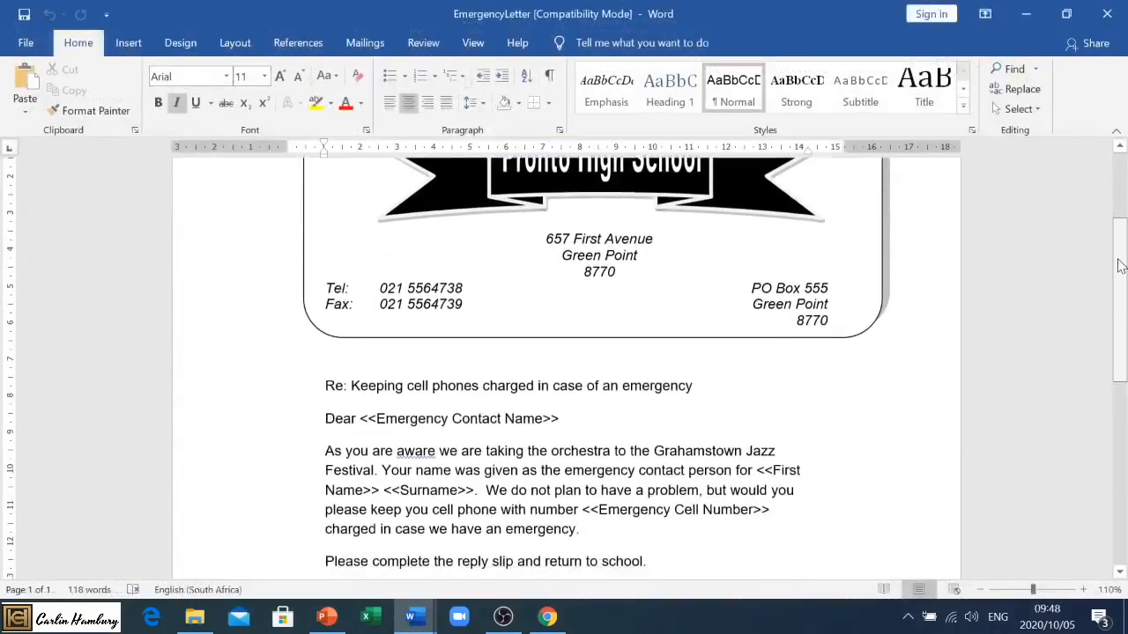
scroll(down, 3)
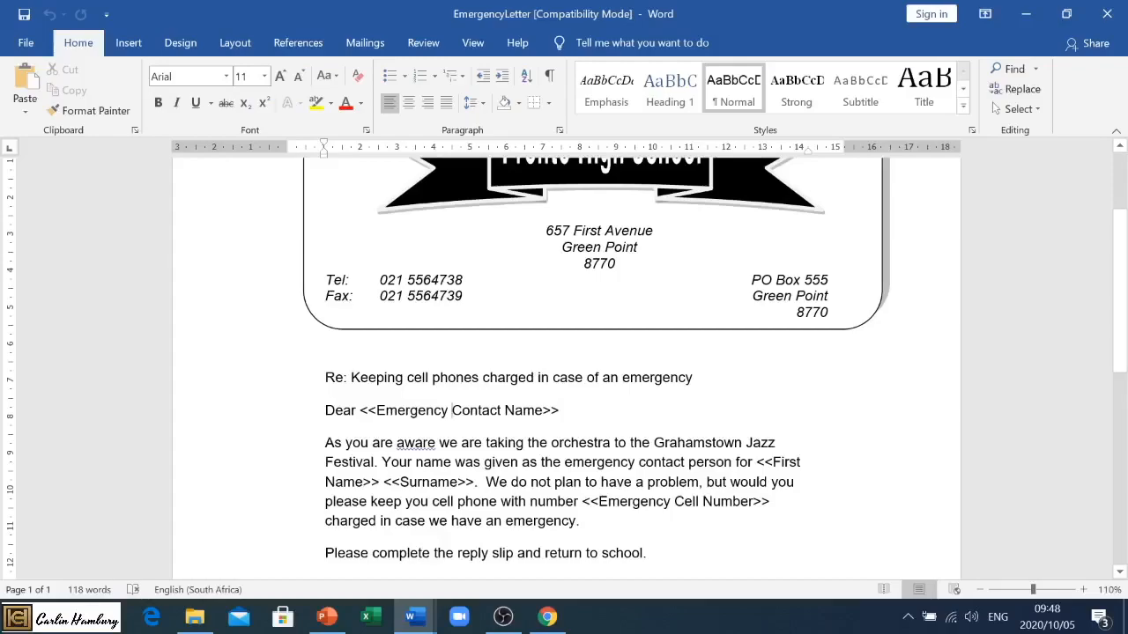
click(364, 42)
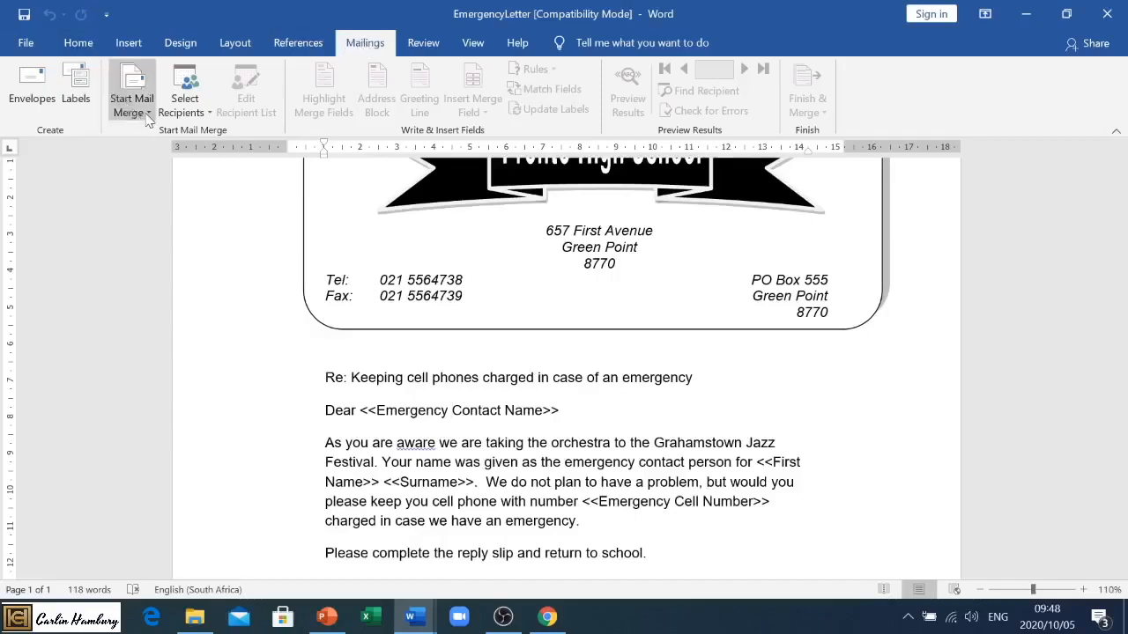
- Start a Letters mail merge and list the recipient-source options
click(131, 88)
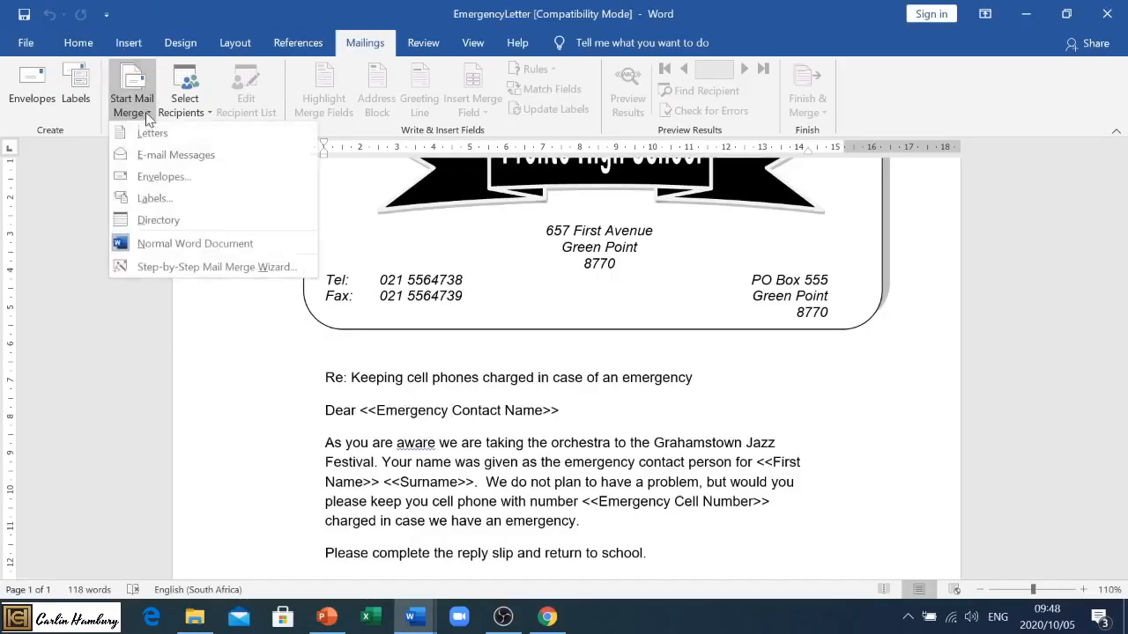
mouse_move(510, 306)
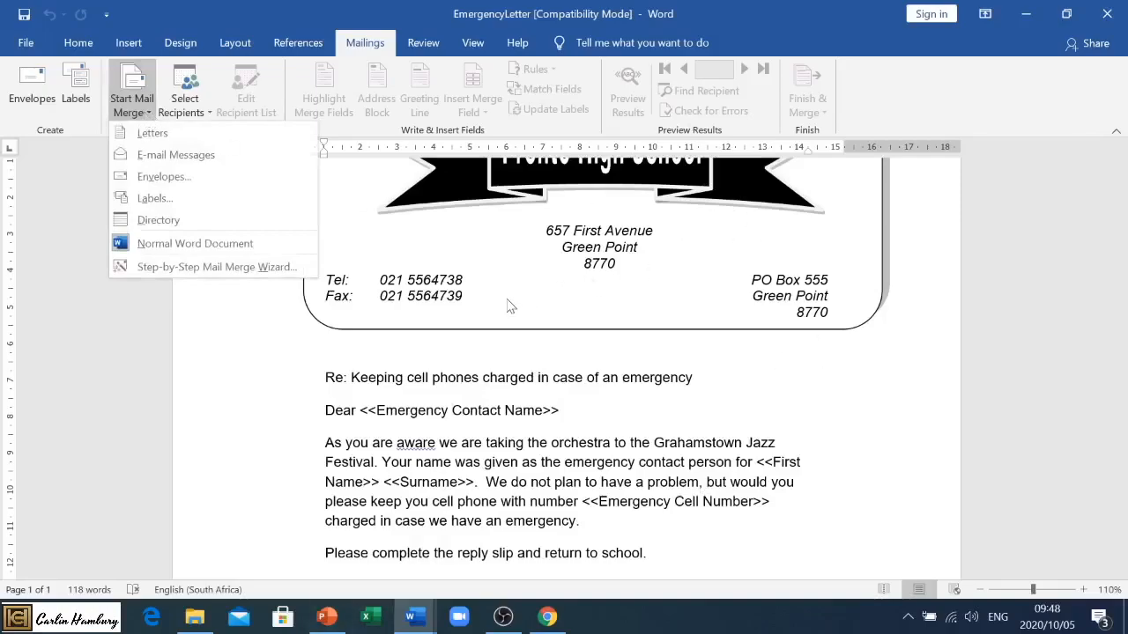
mouse_move(152, 134)
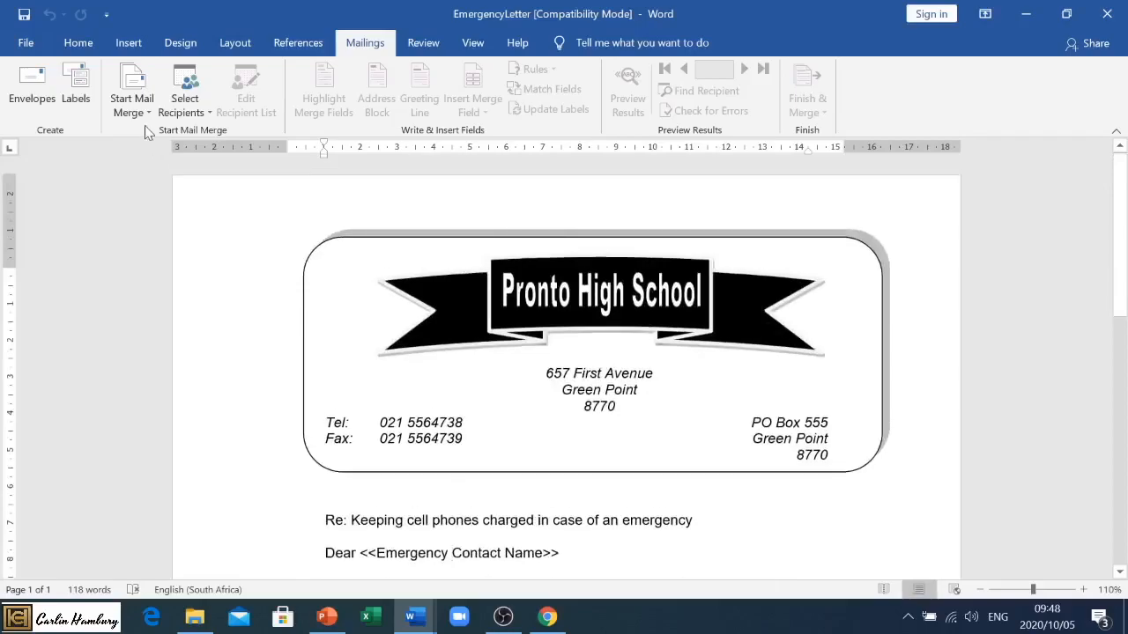
click(130, 88)
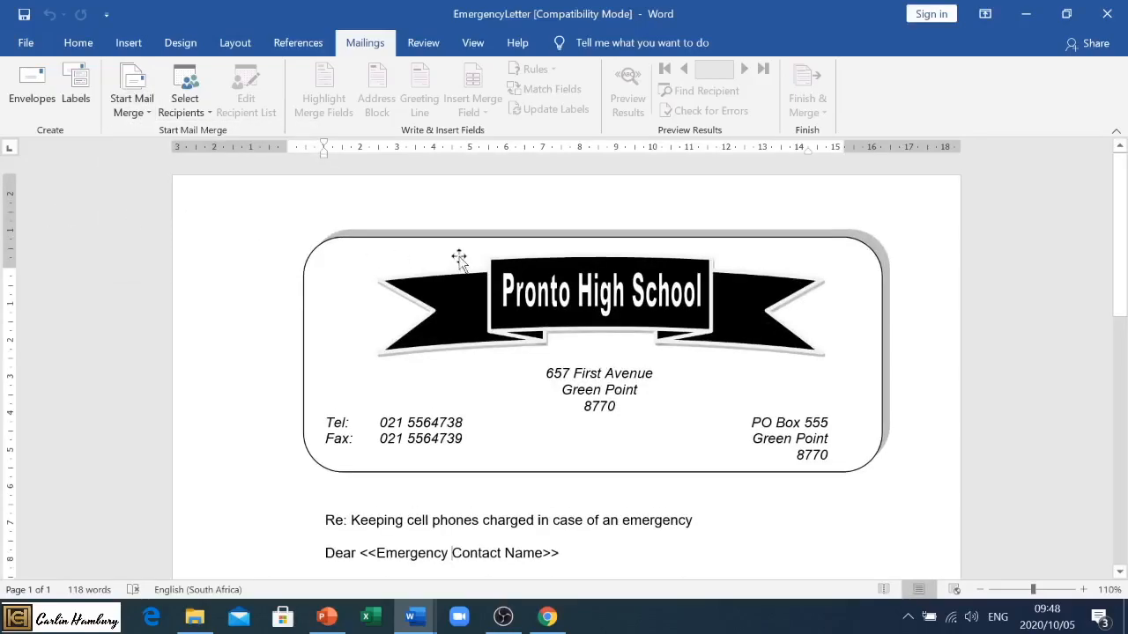
scroll(down, 3)
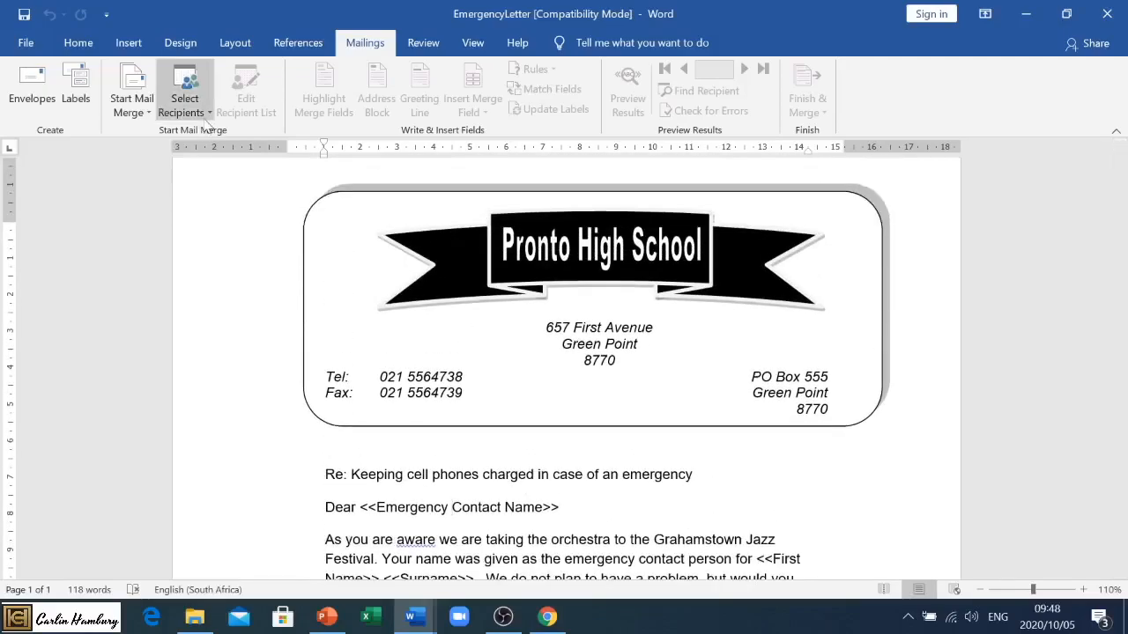
mouse_move(183, 91)
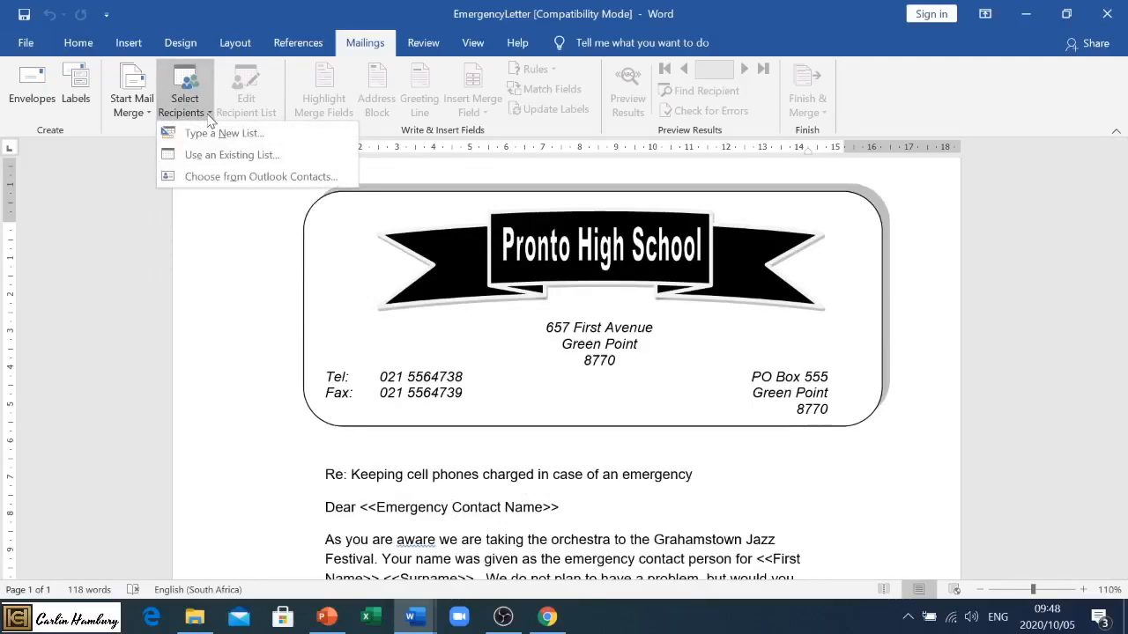
mouse_move(232, 155)
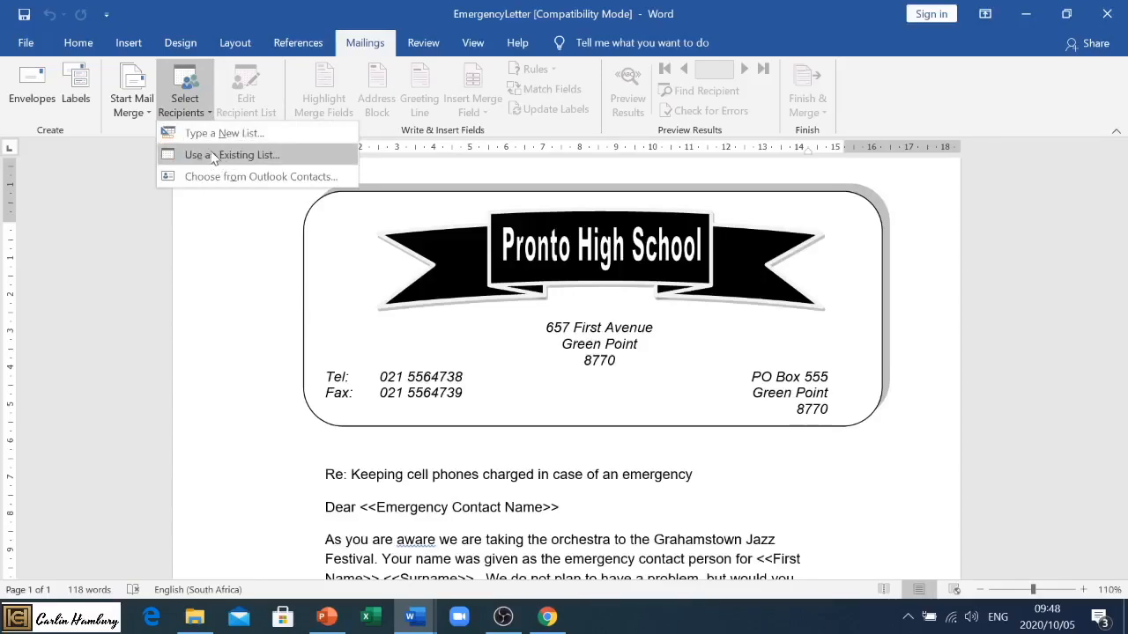
- Use the Orchestra Access database on the Desktop as the existing recipient list
click(234, 155)
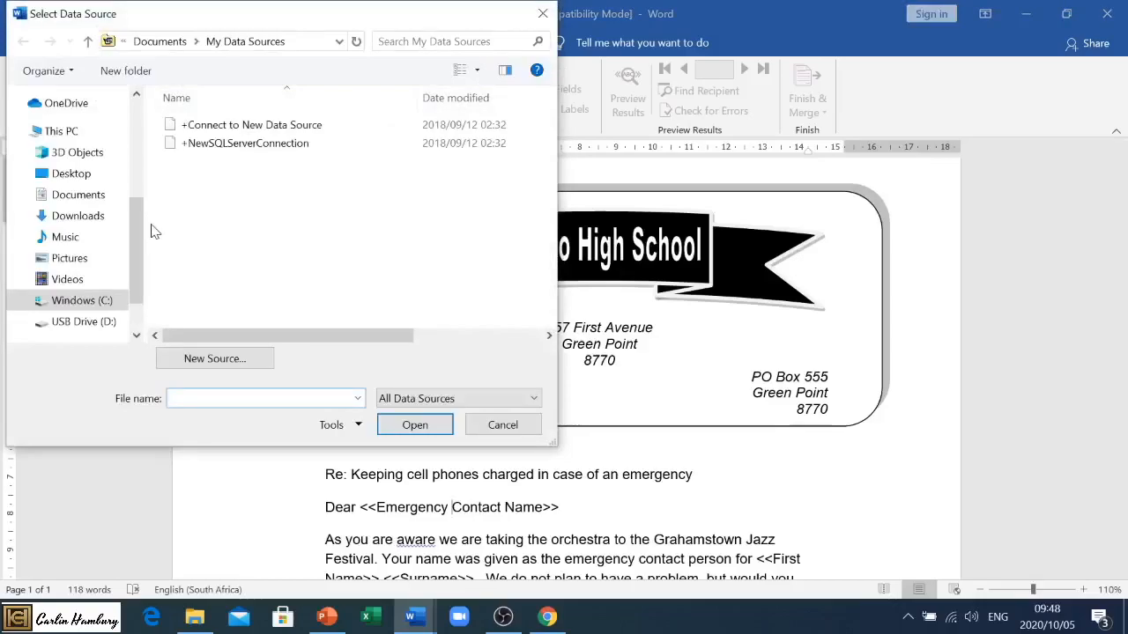
click(70, 173)
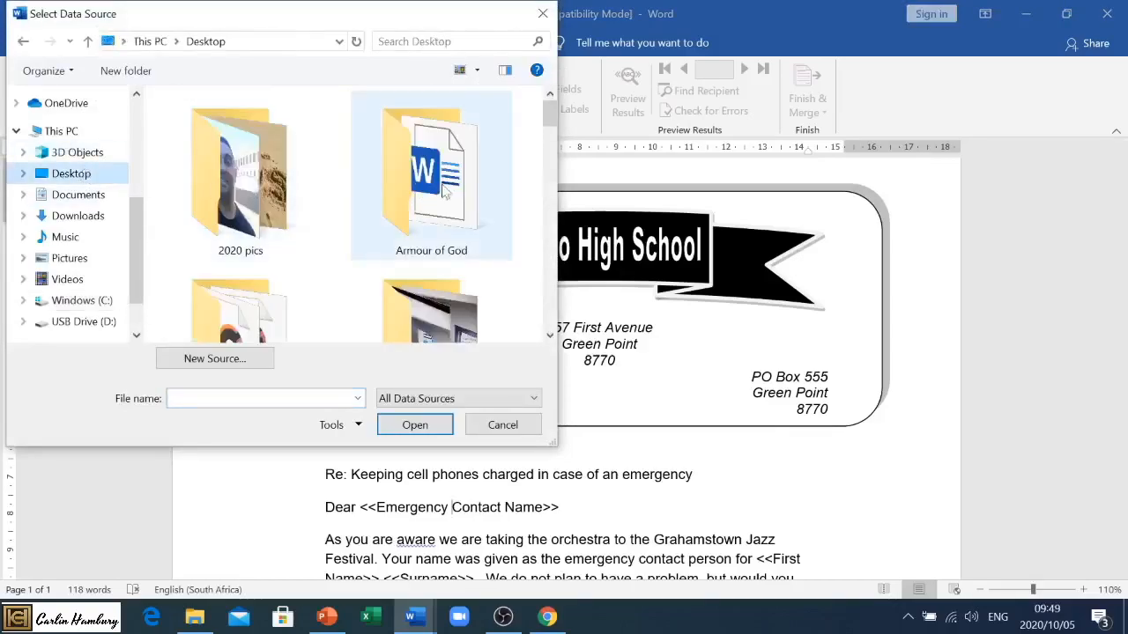
scroll(down, 3)
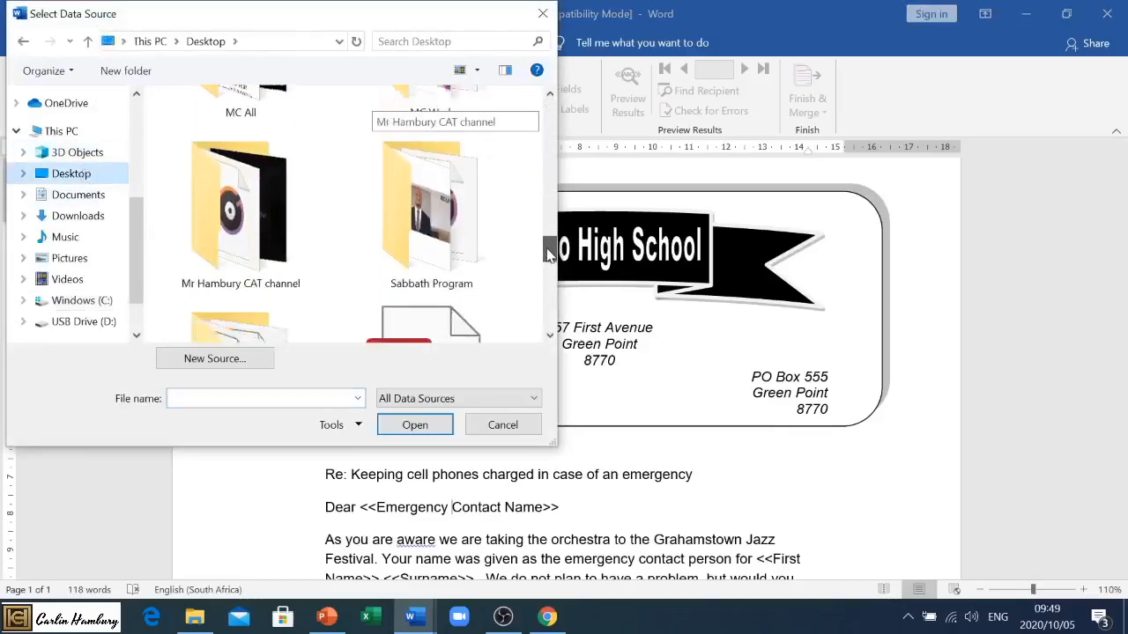
scroll(down, 3)
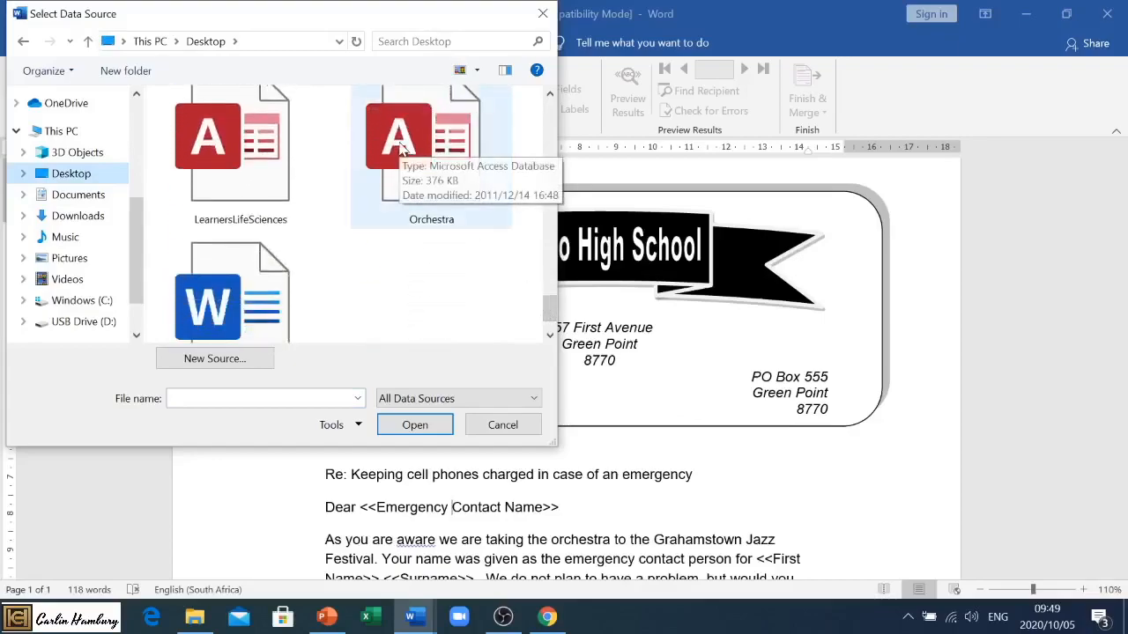
click(503, 424)
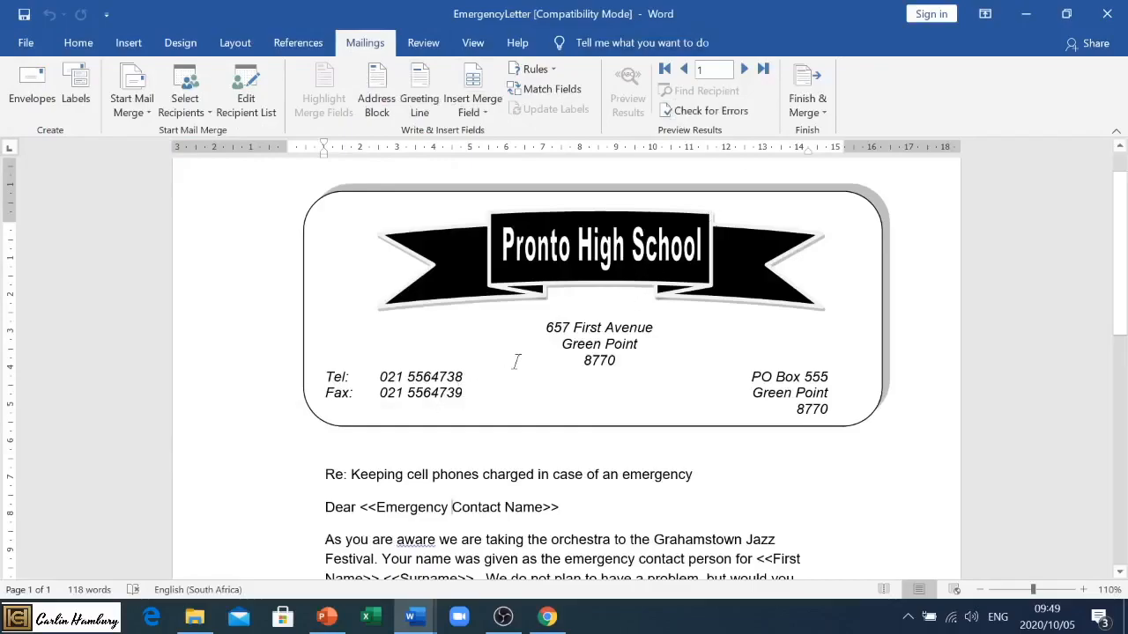
scroll(down, 3)
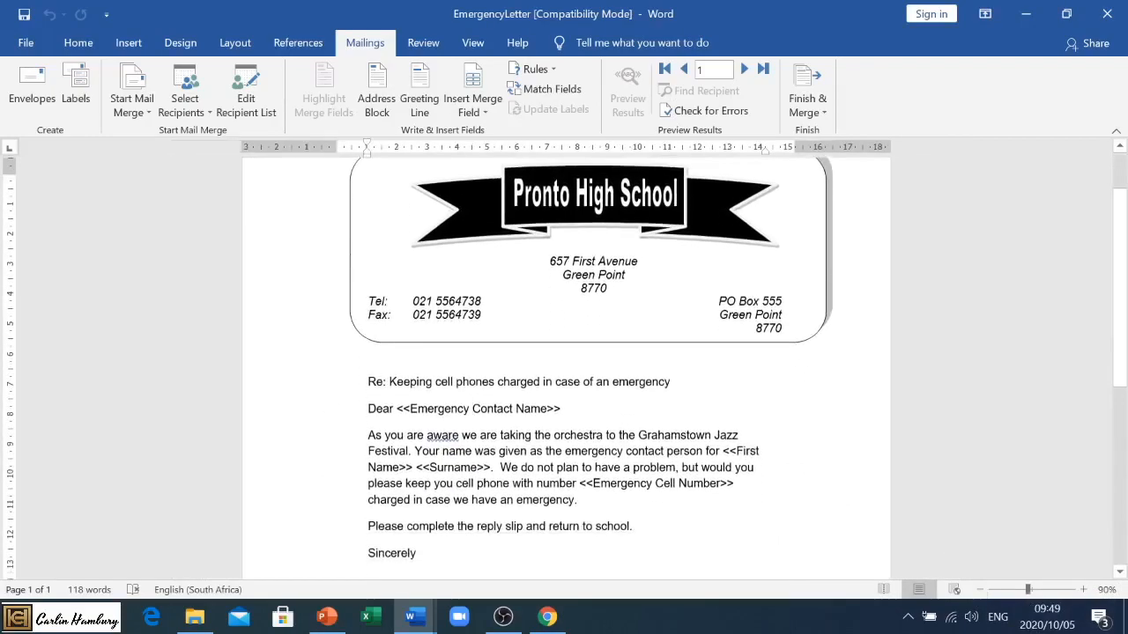
mouse_move(130, 92)
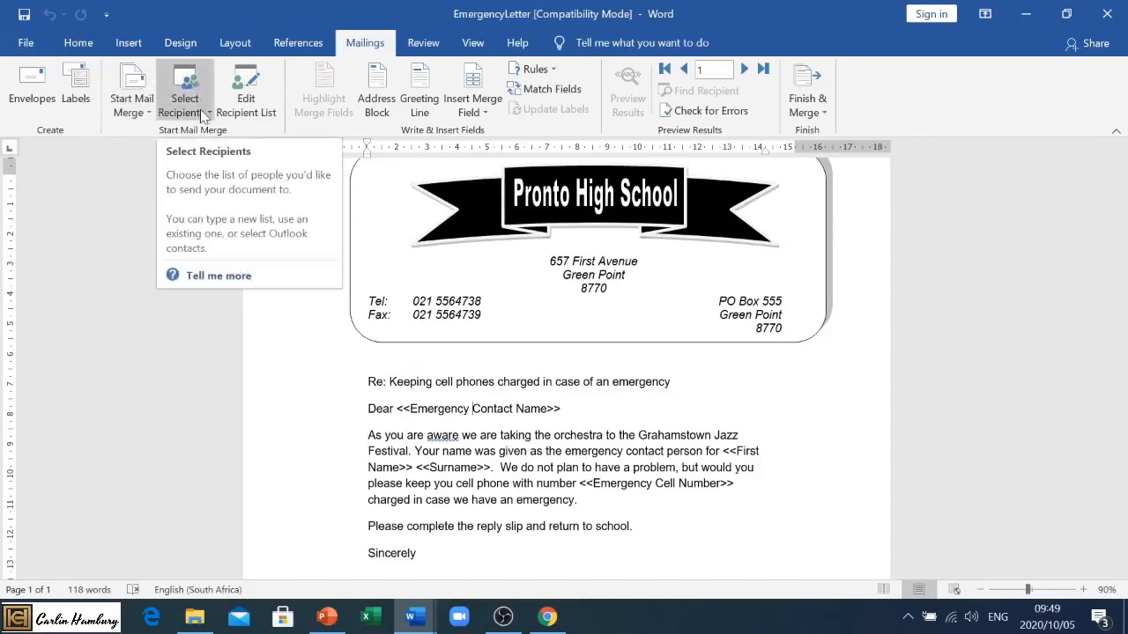
mouse_move(247, 88)
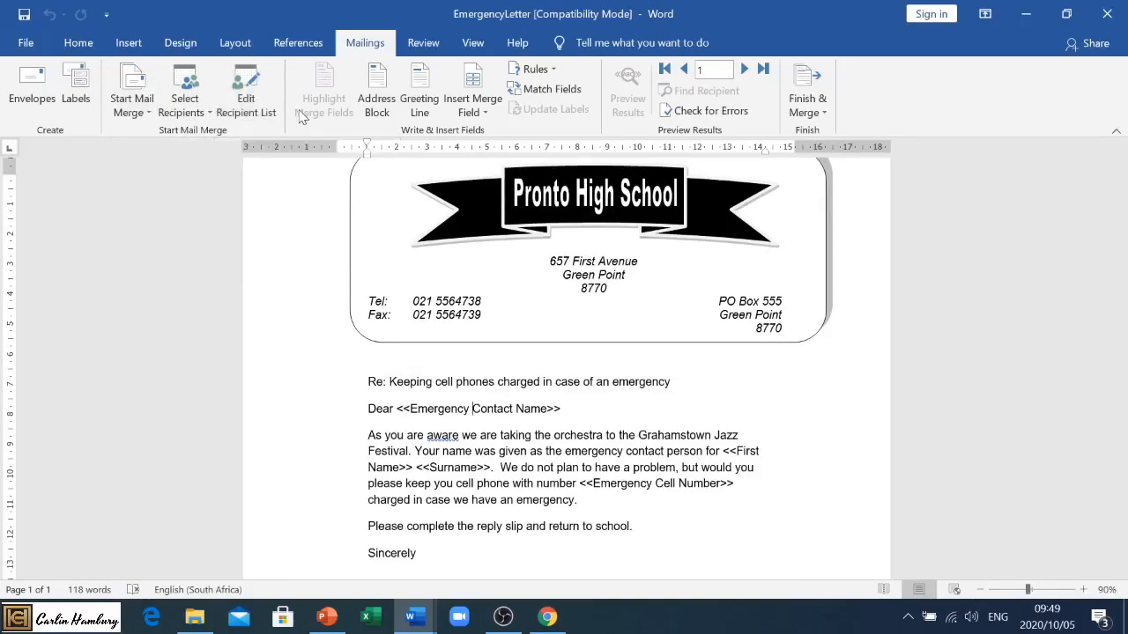
mouse_move(324, 88)
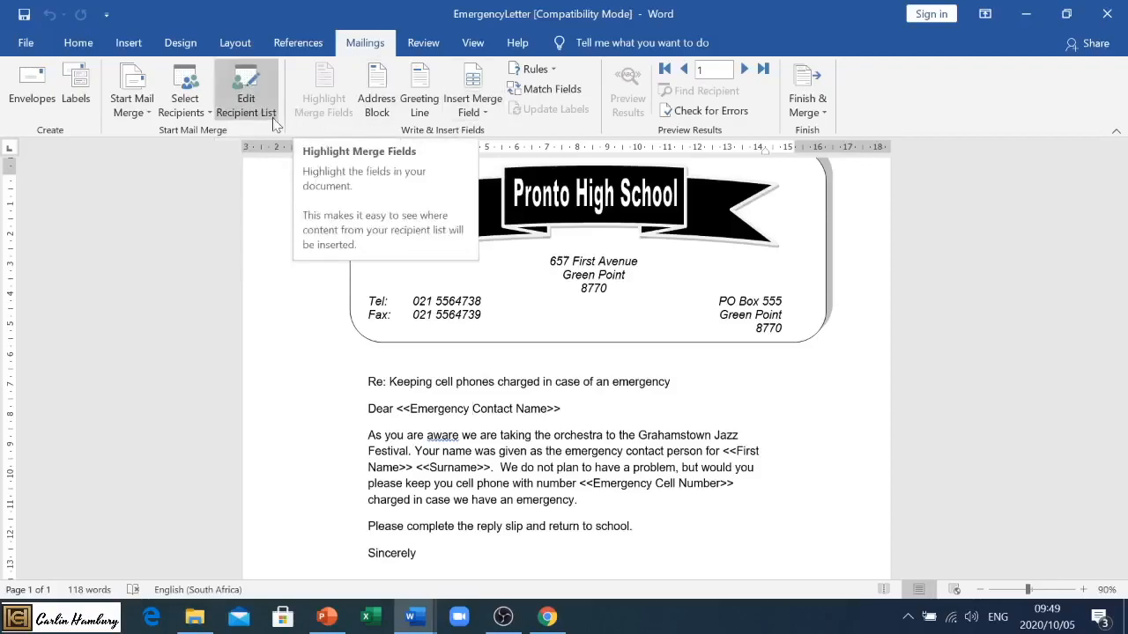
- Review the Orchestra.accdb recipients, keep every entry and confirm the list
click(246, 91)
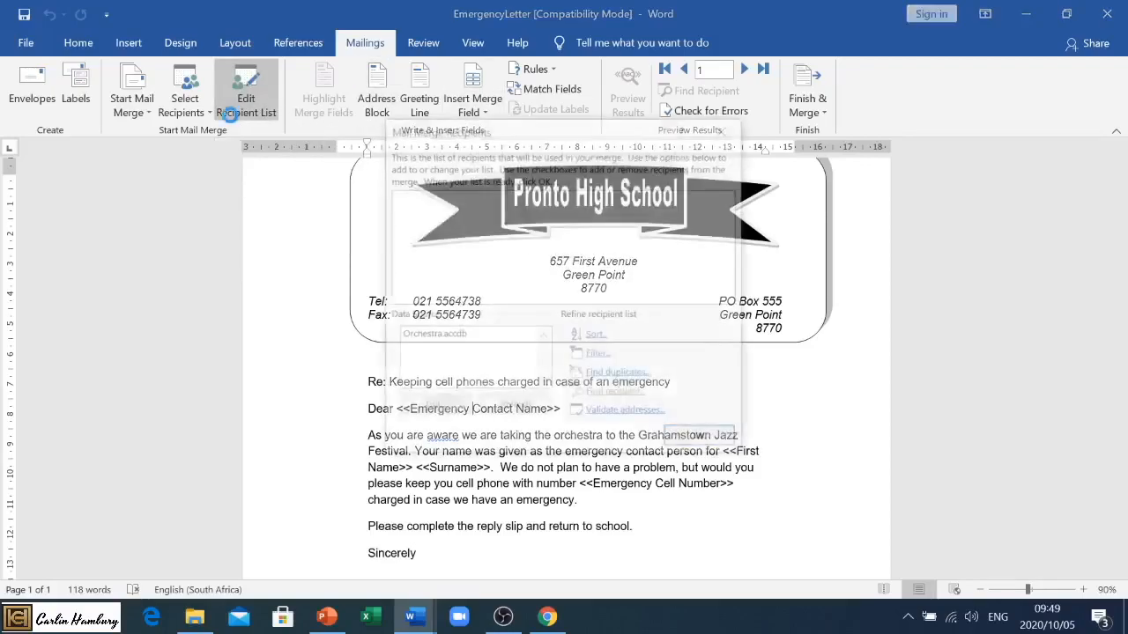
click(247, 92)
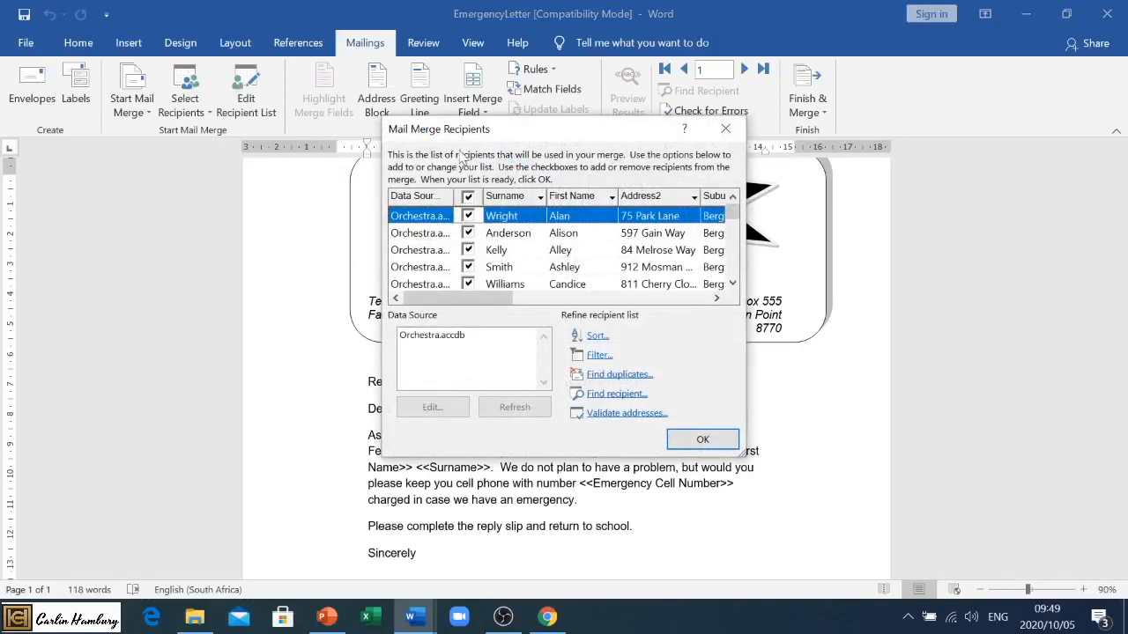
mouse_move(250, 120)
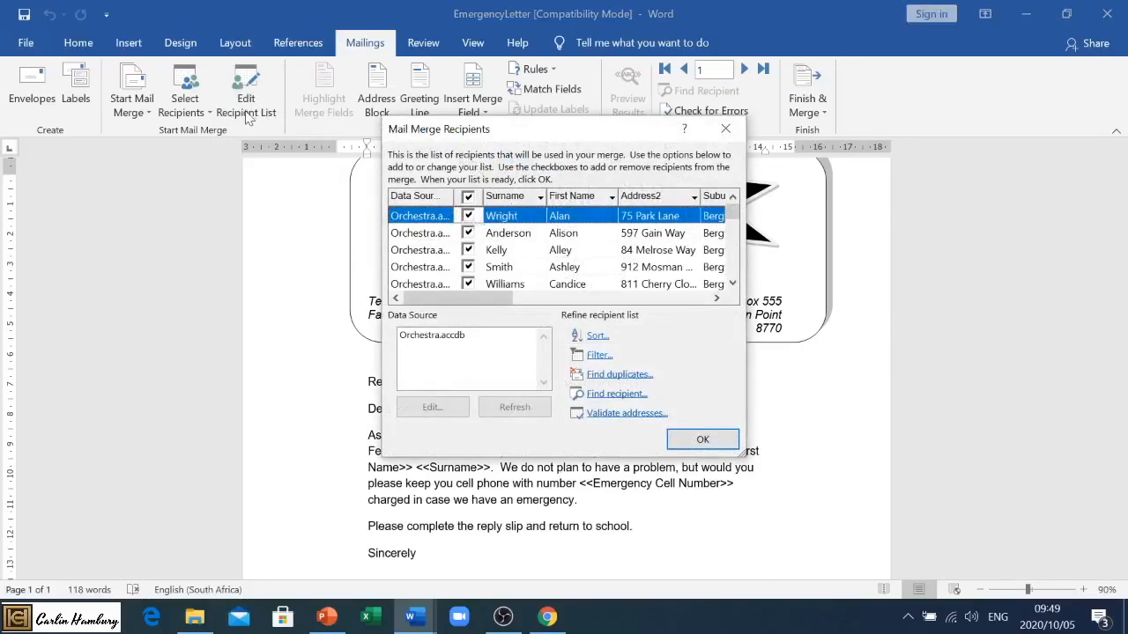
mouse_move(447, 194)
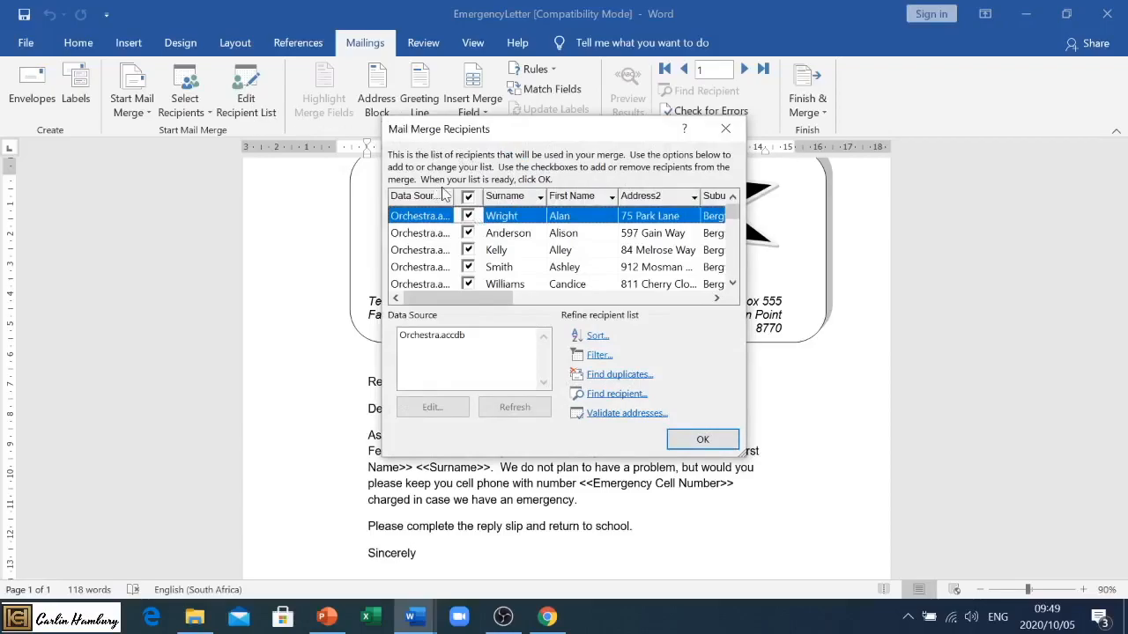
mouse_move(567, 275)
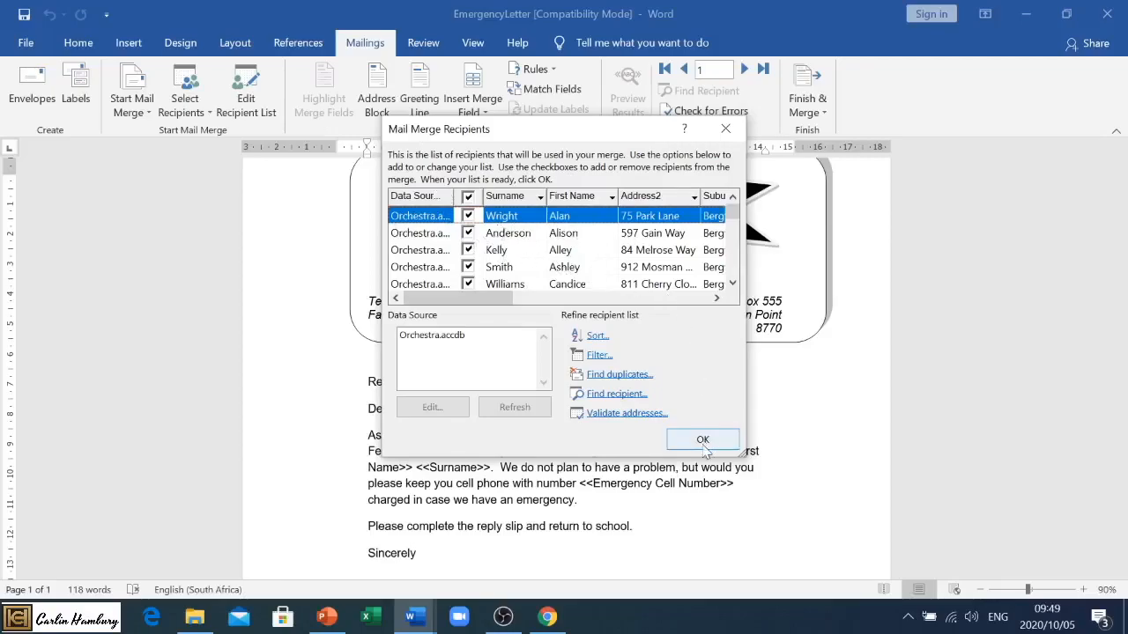
click(702, 441)
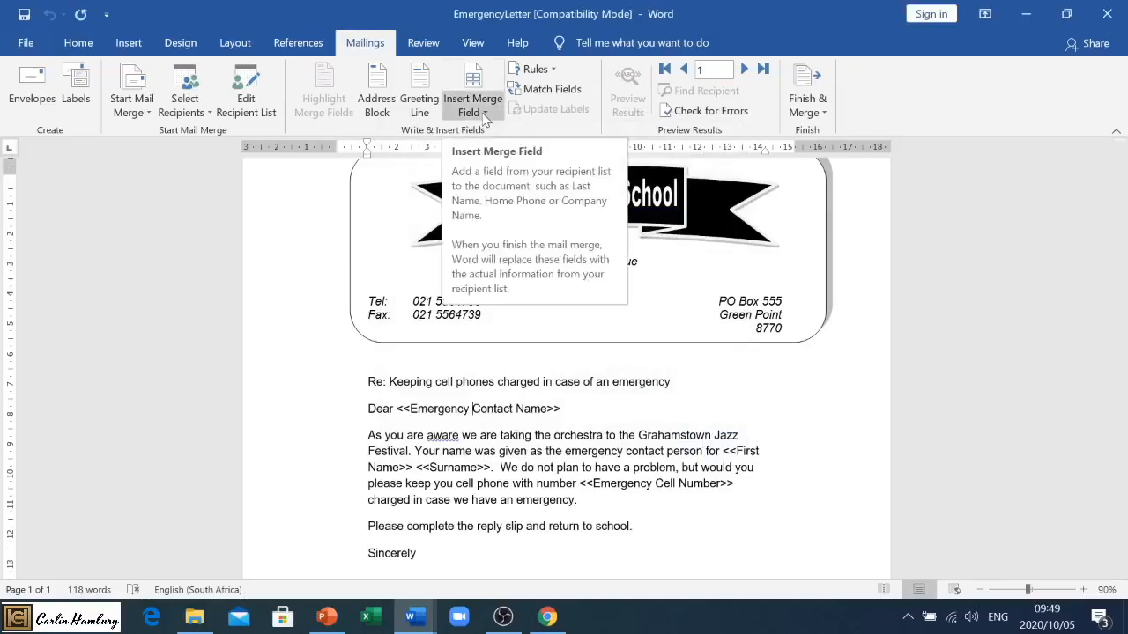
- Insert the Emergency_Contact_Name field after Dear and delete the typed contact placeholder
click(469, 97)
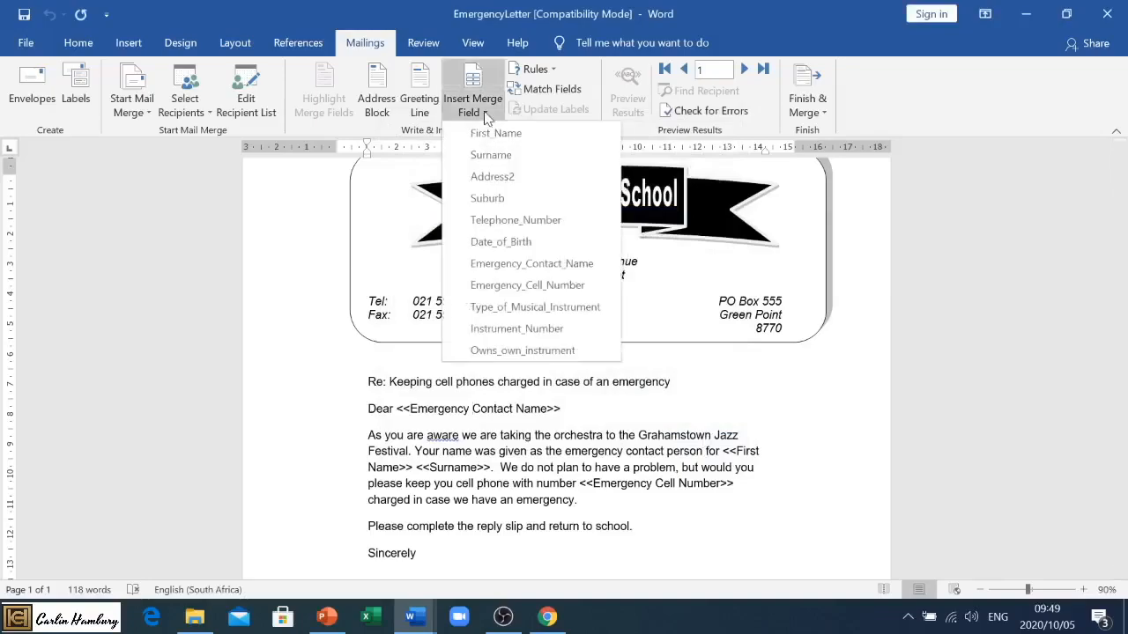
mouse_move(536, 307)
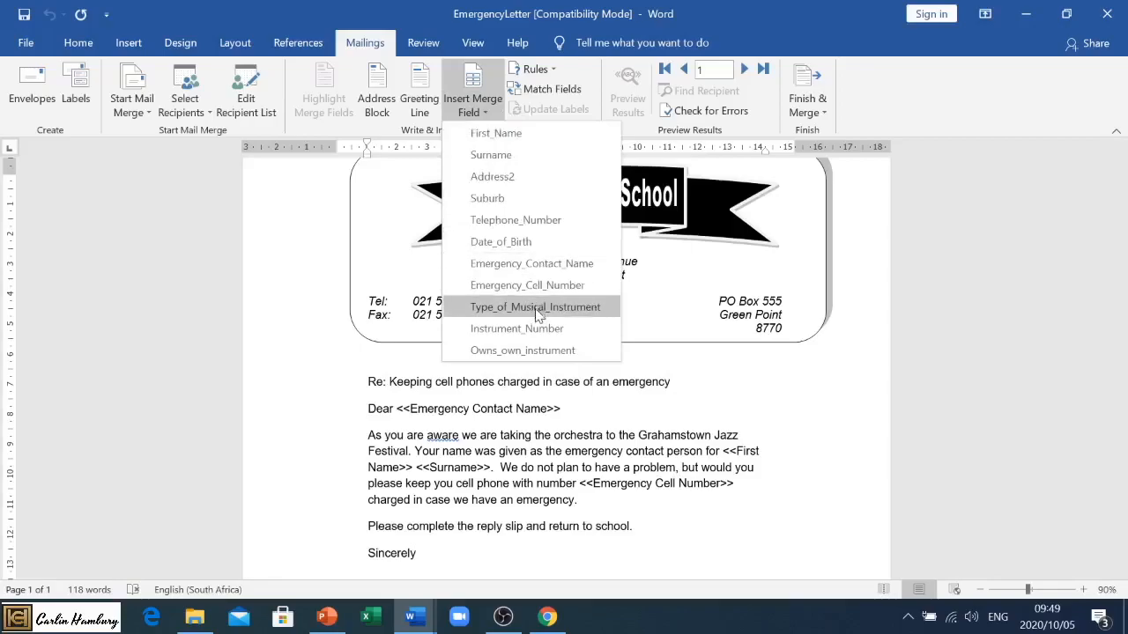
mouse_move(532, 264)
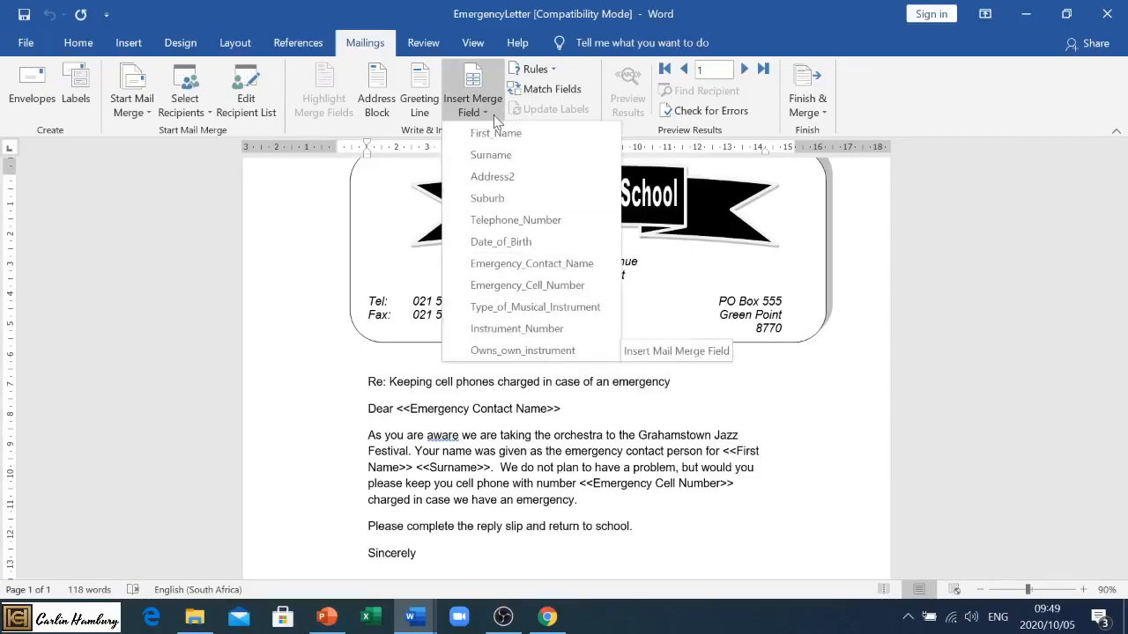
mouse_move(514, 218)
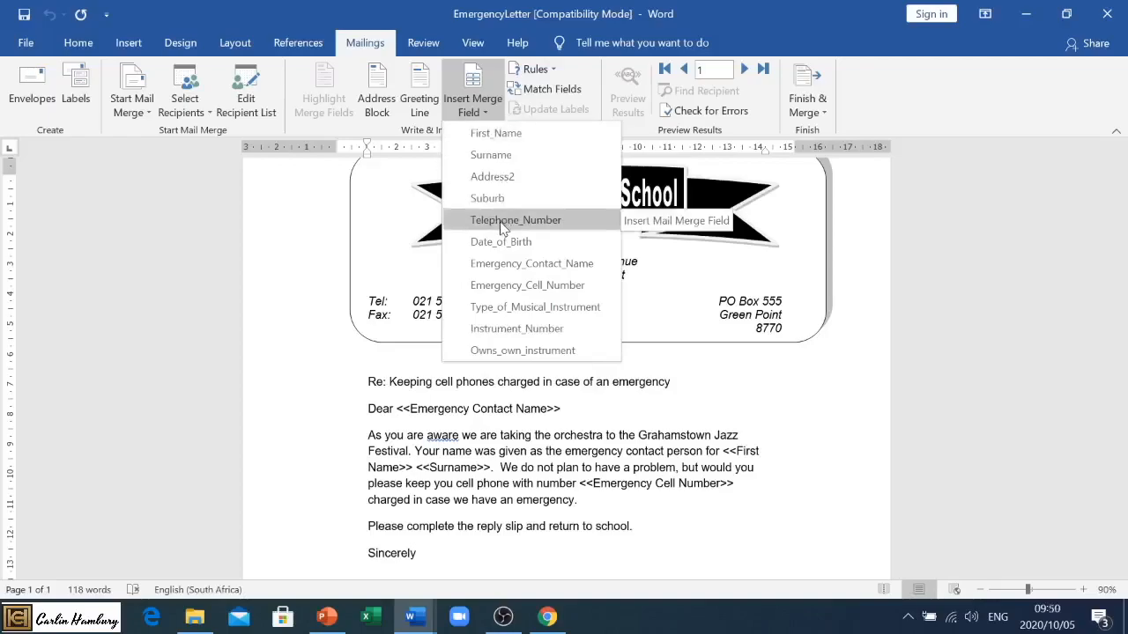
mouse_move(495, 134)
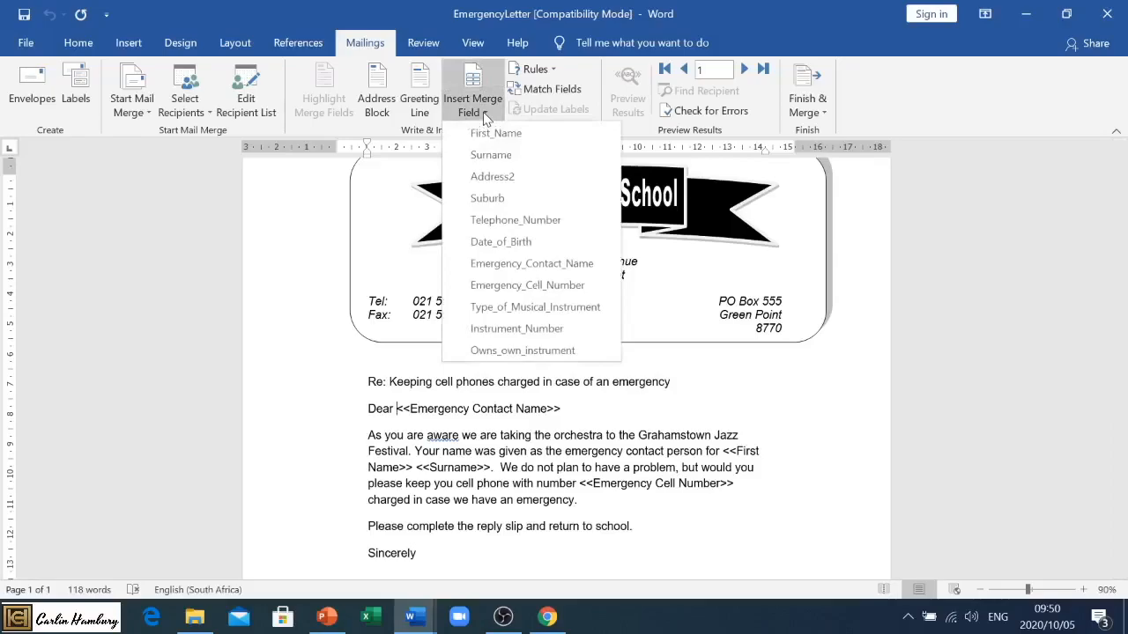
mouse_move(532, 262)
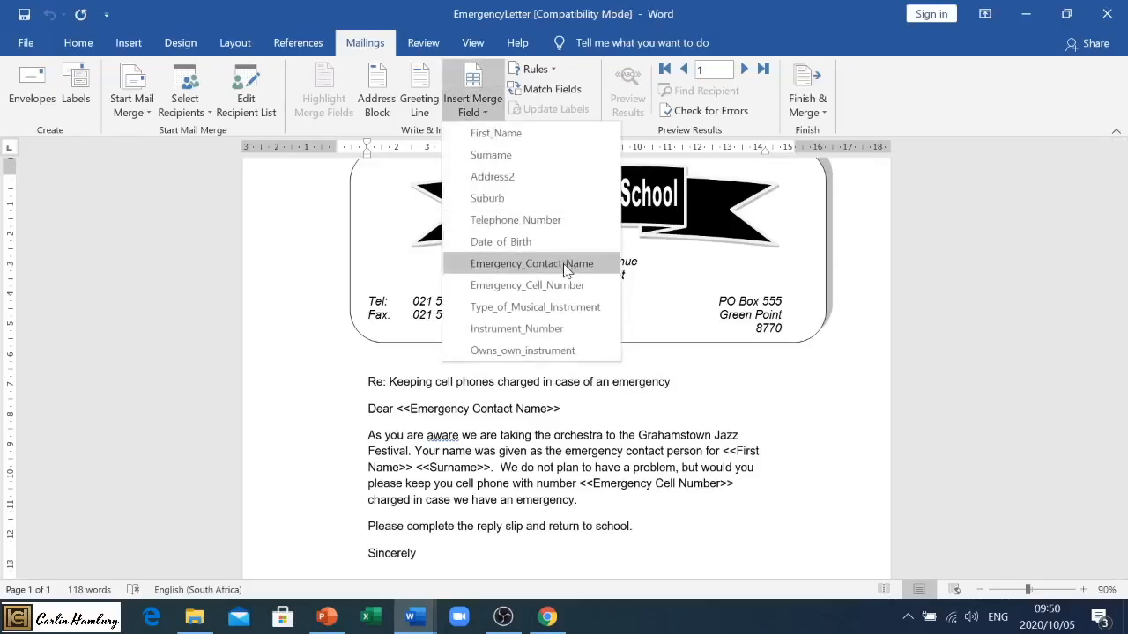
click(532, 264)
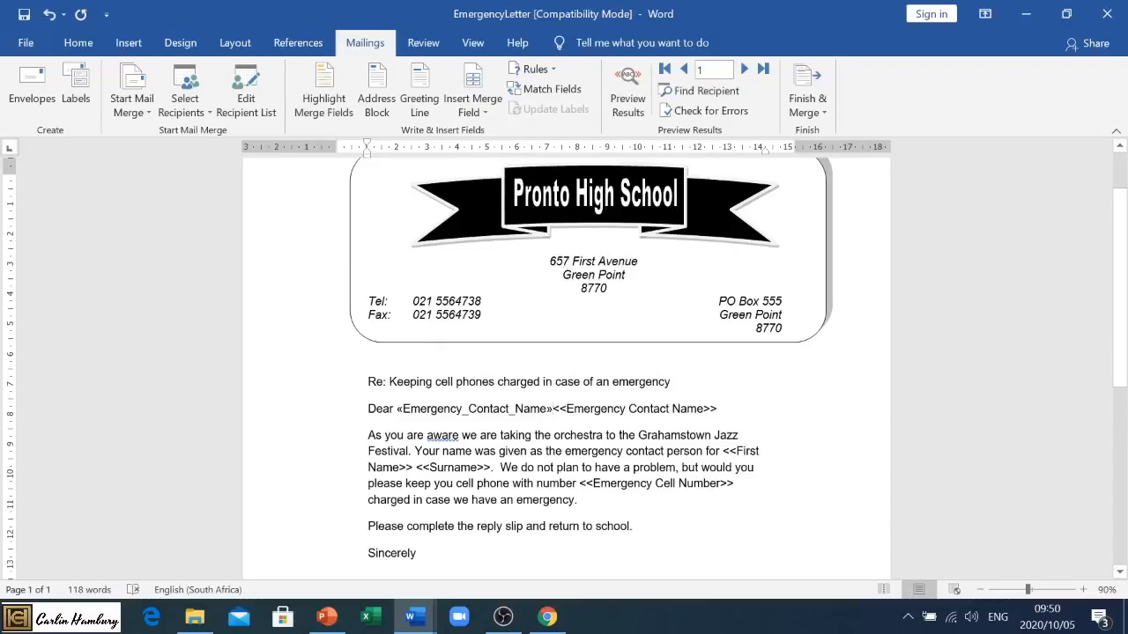
click(554, 409)
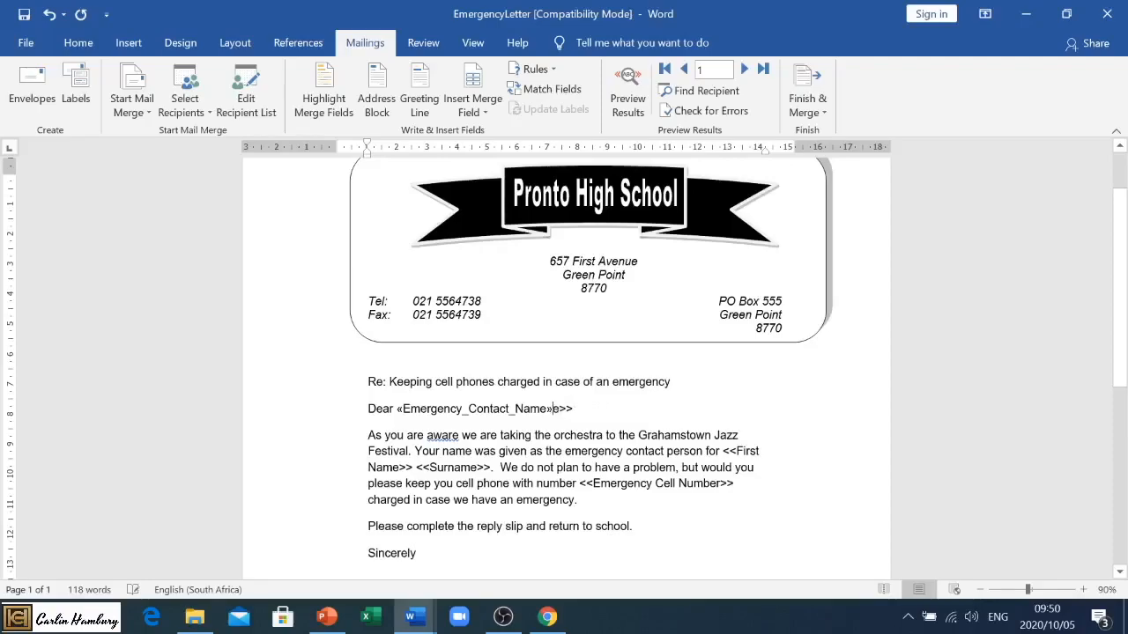
key(BackSpace)
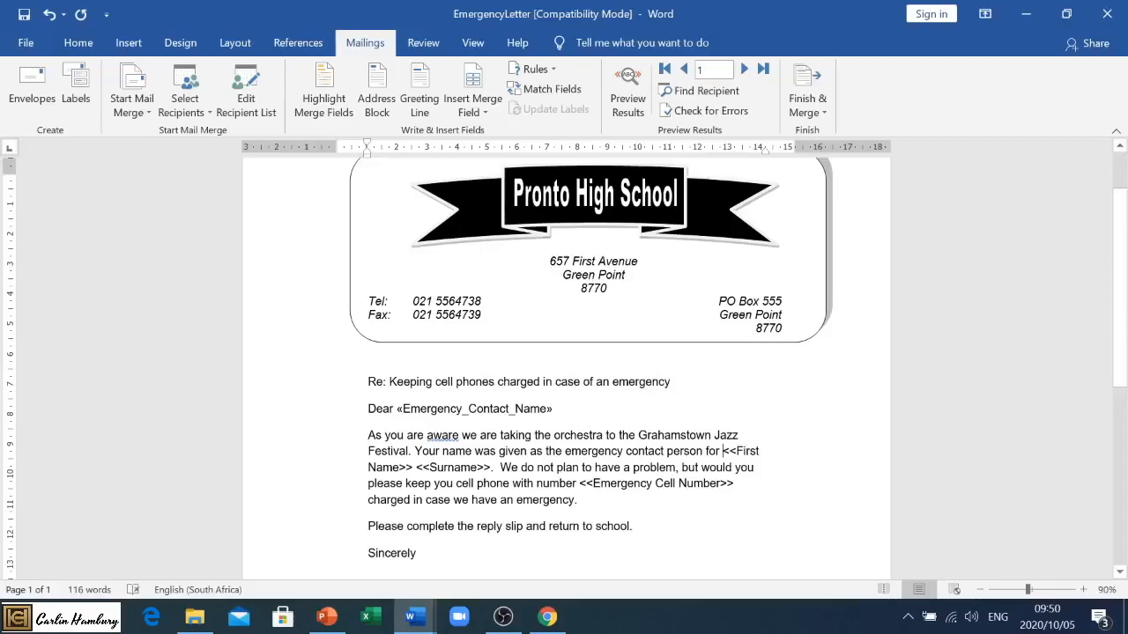
- Insert the First_Name and Surname merge fields into the body paragraph
click(472, 88)
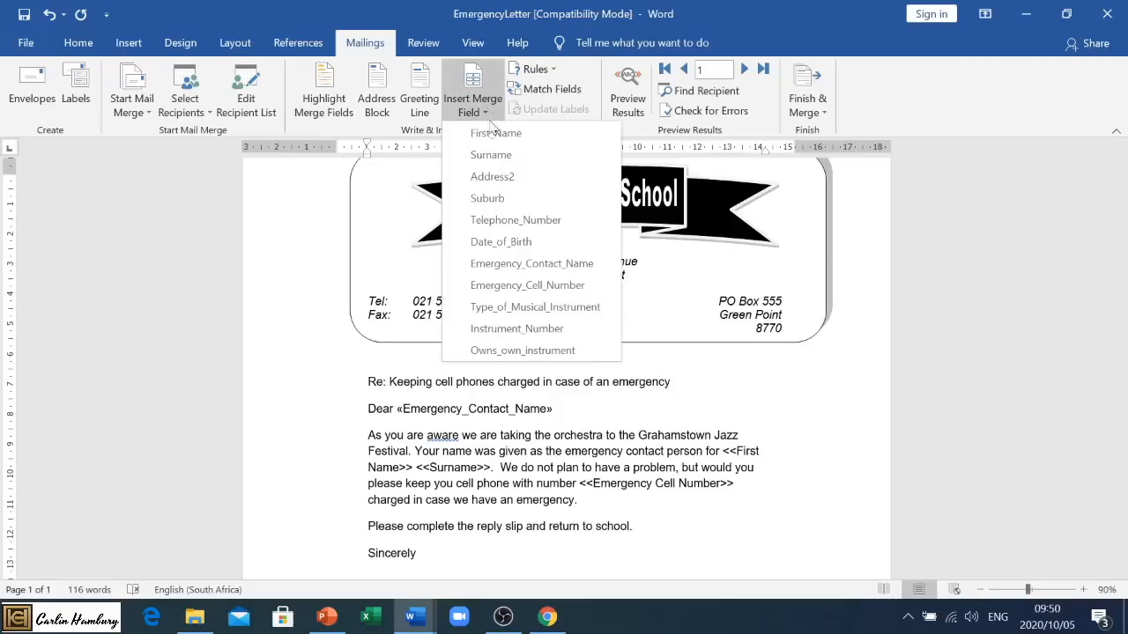
click(497, 134)
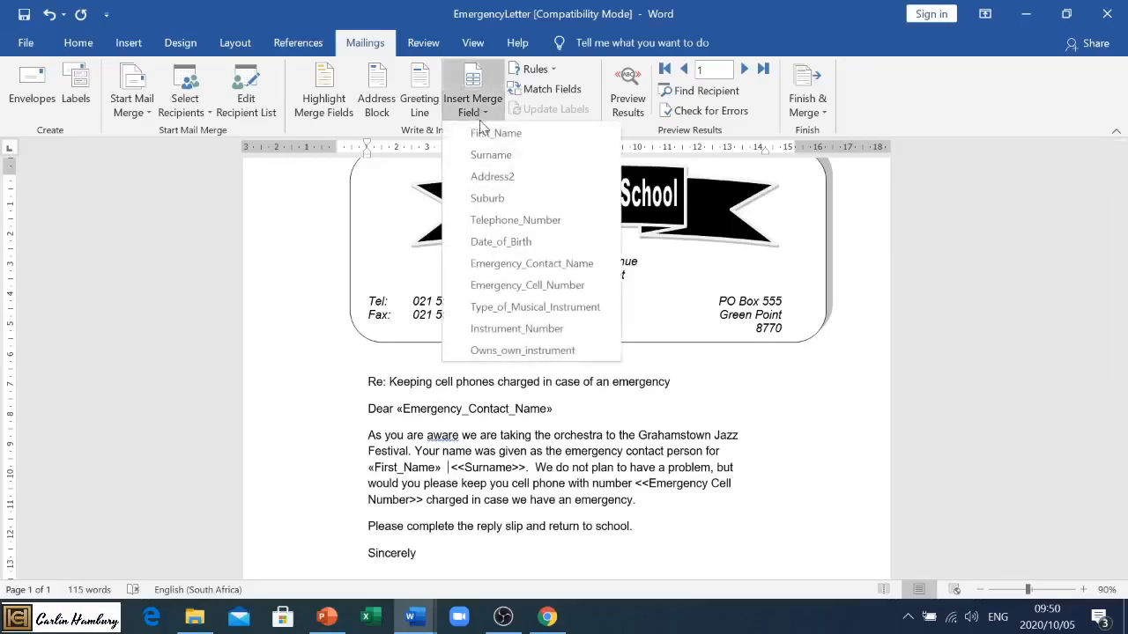
click(490, 155)
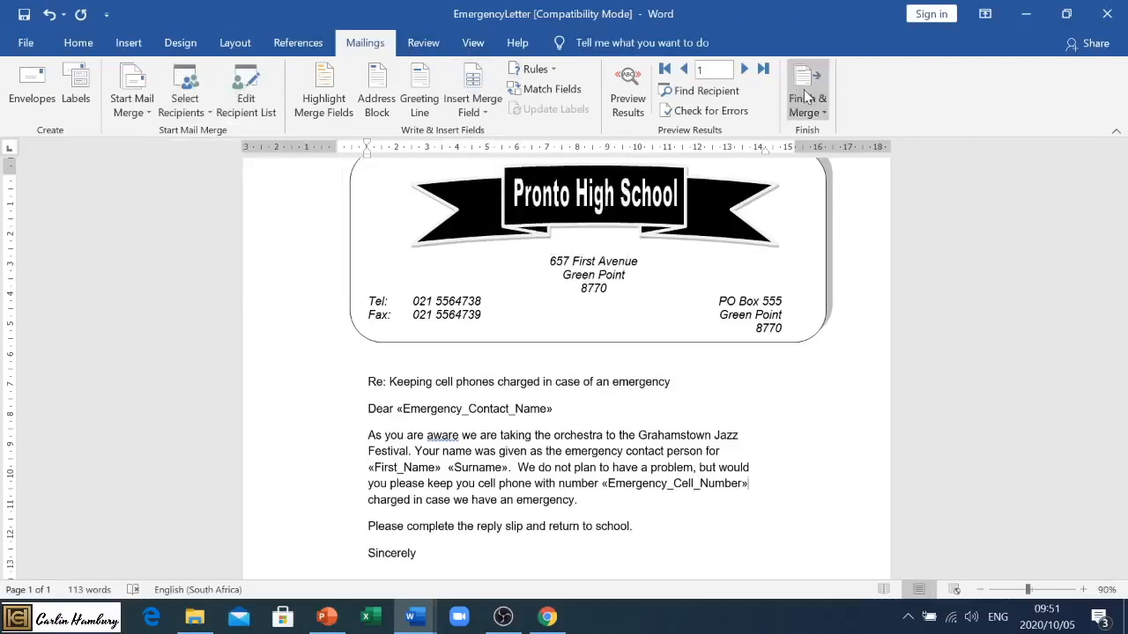
mouse_move(627, 91)
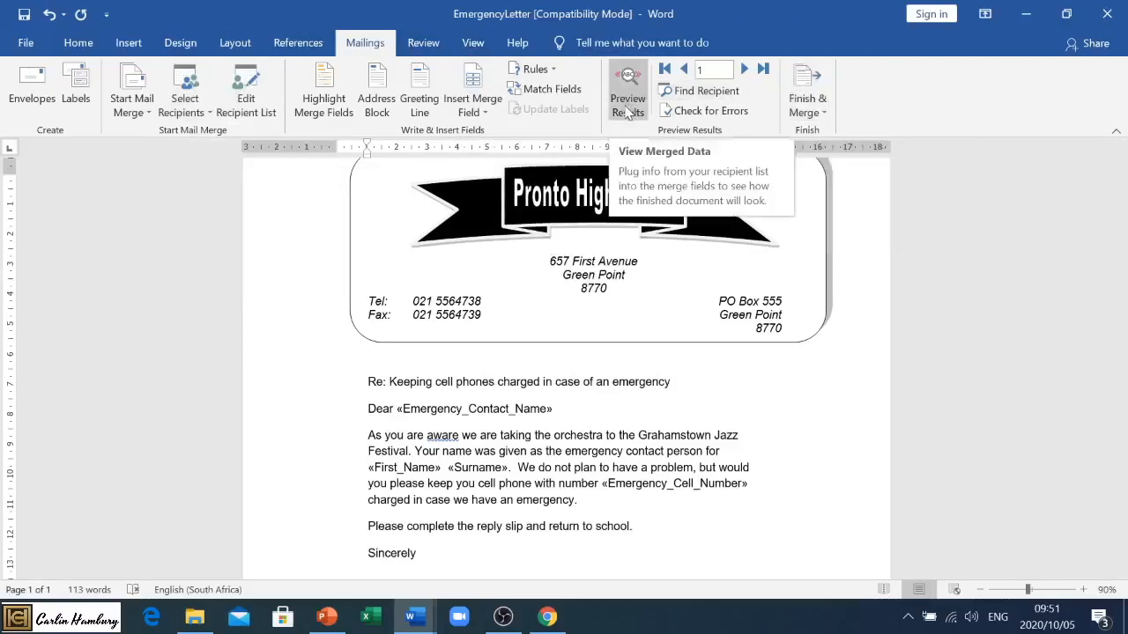
click(627, 92)
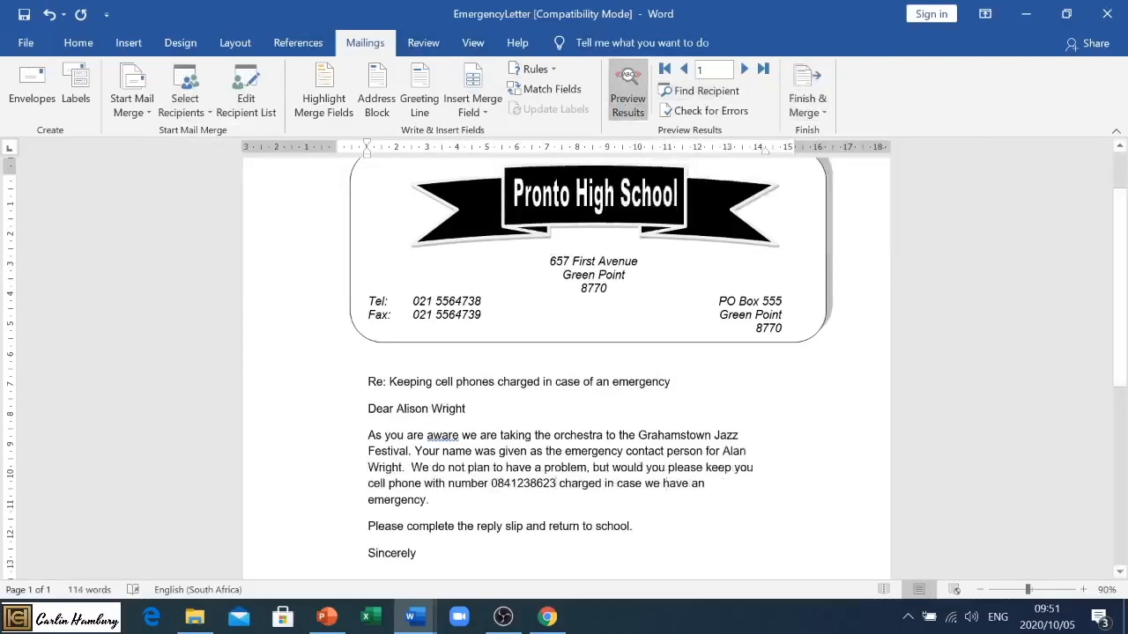
click(627, 85)
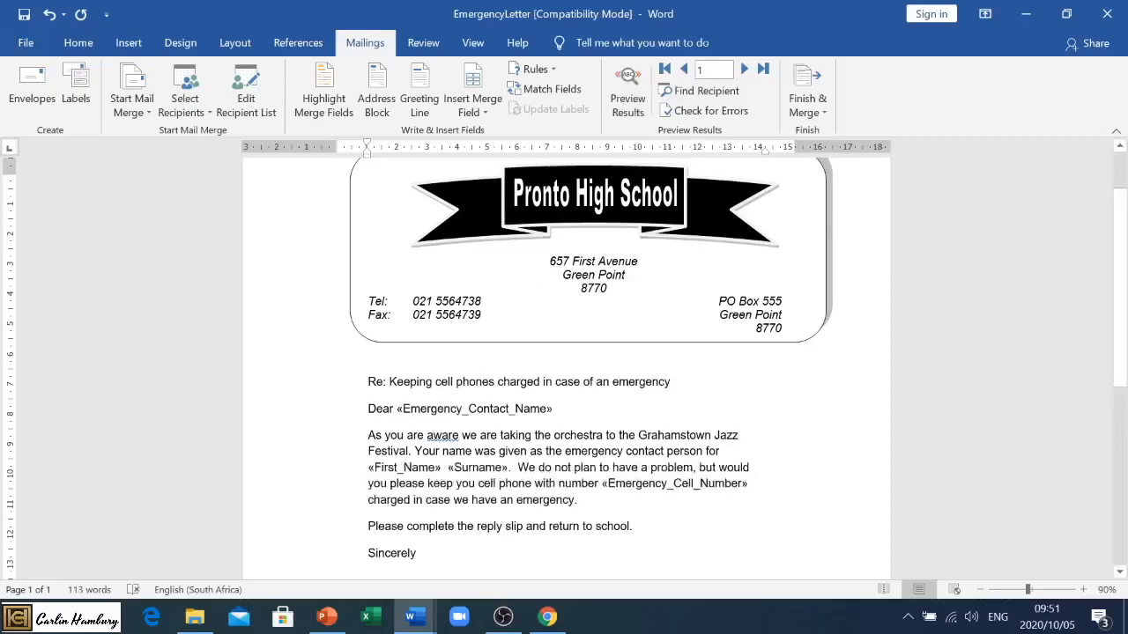
click(628, 92)
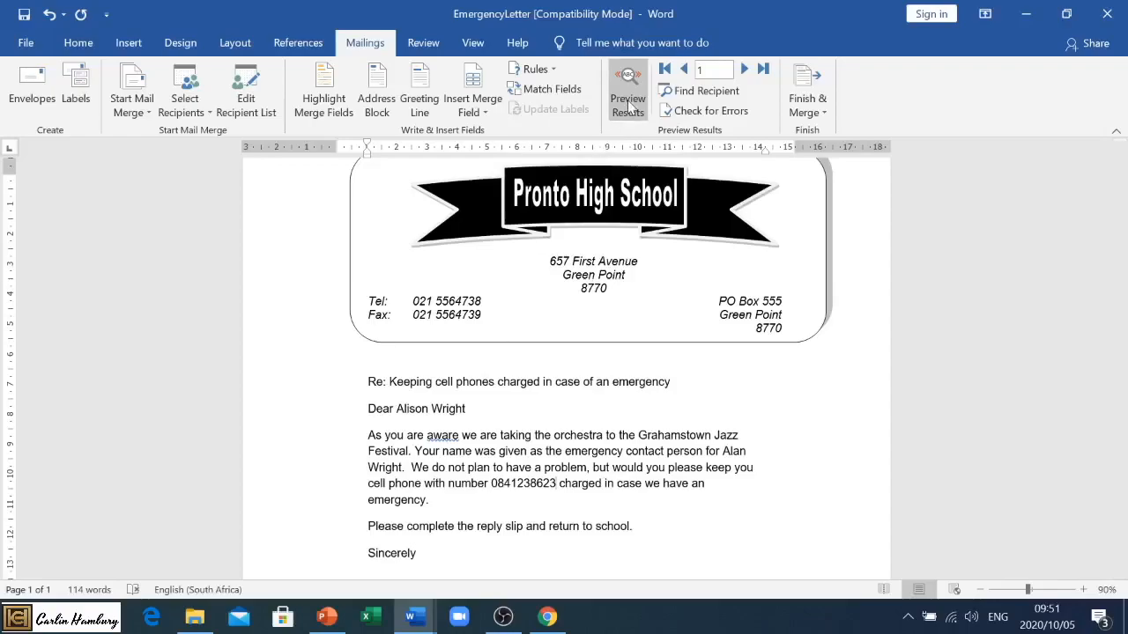
click(627, 88)
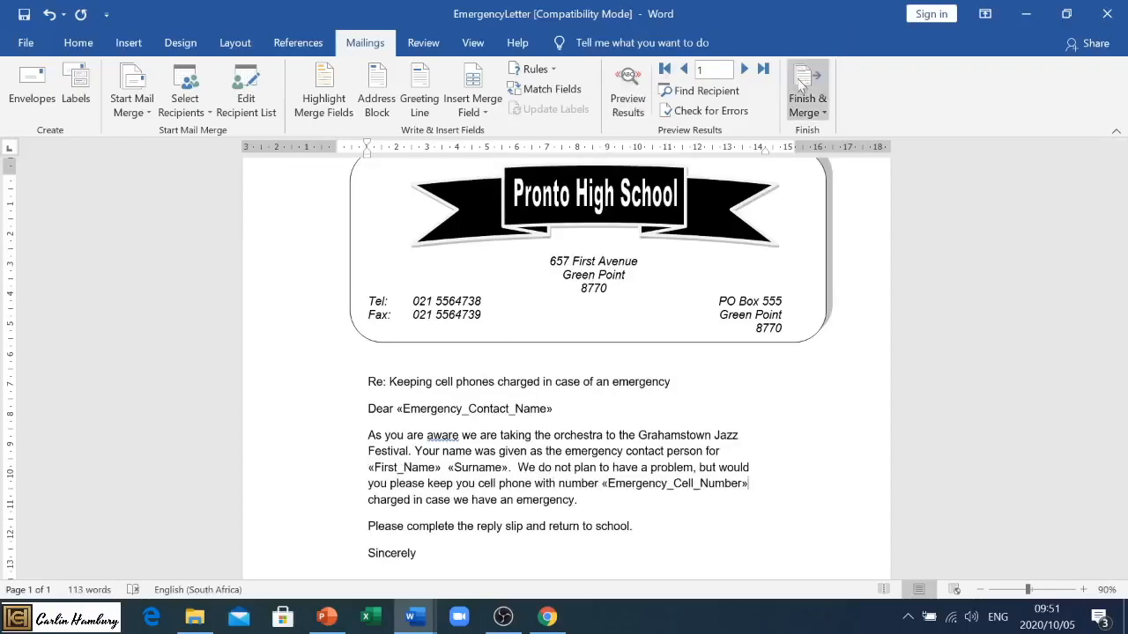
click(807, 89)
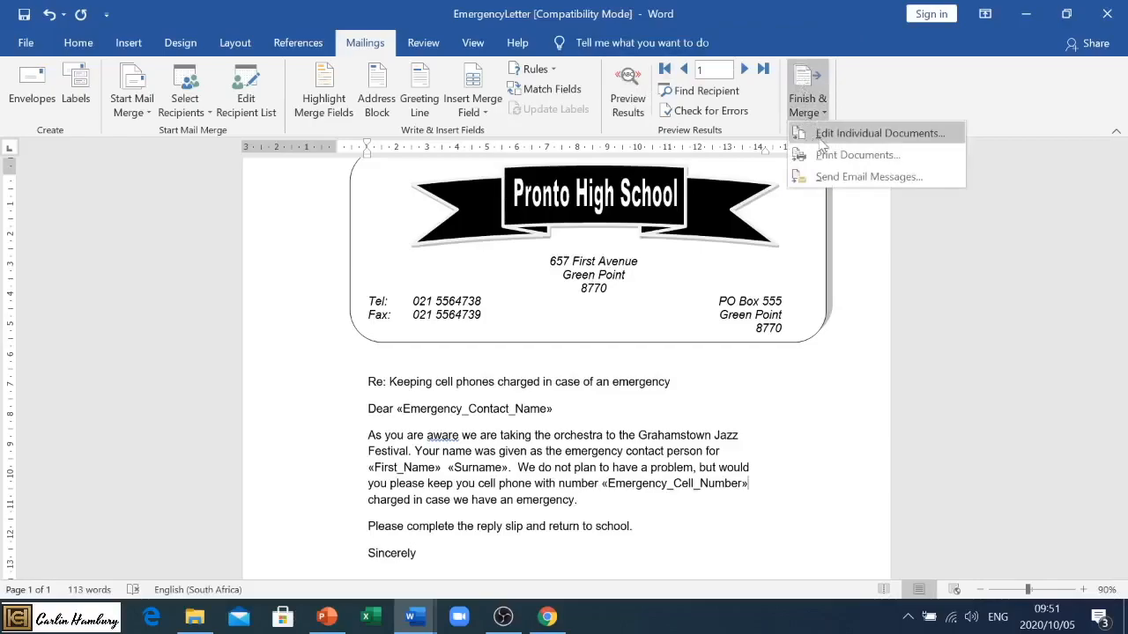
click(884, 134)
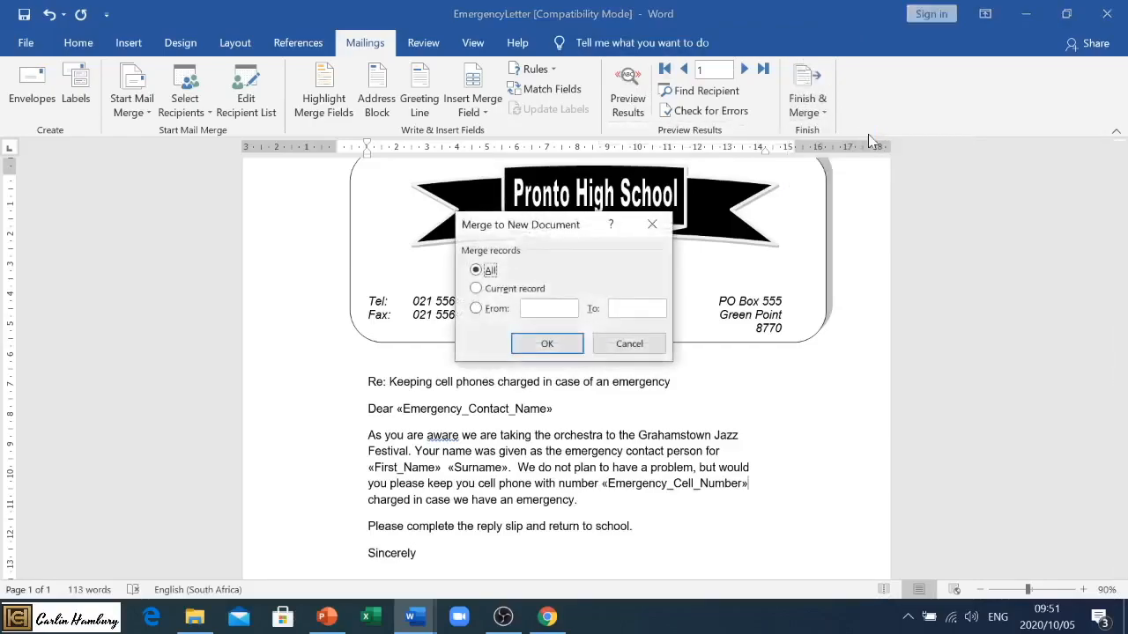
mouse_move(532, 300)
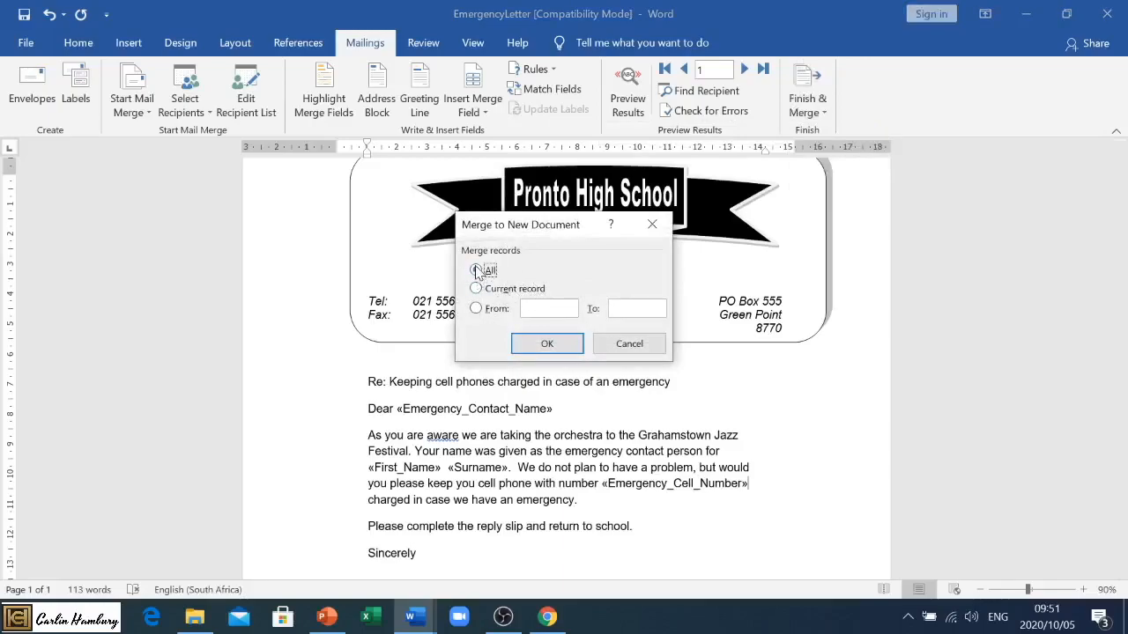
click(476, 270)
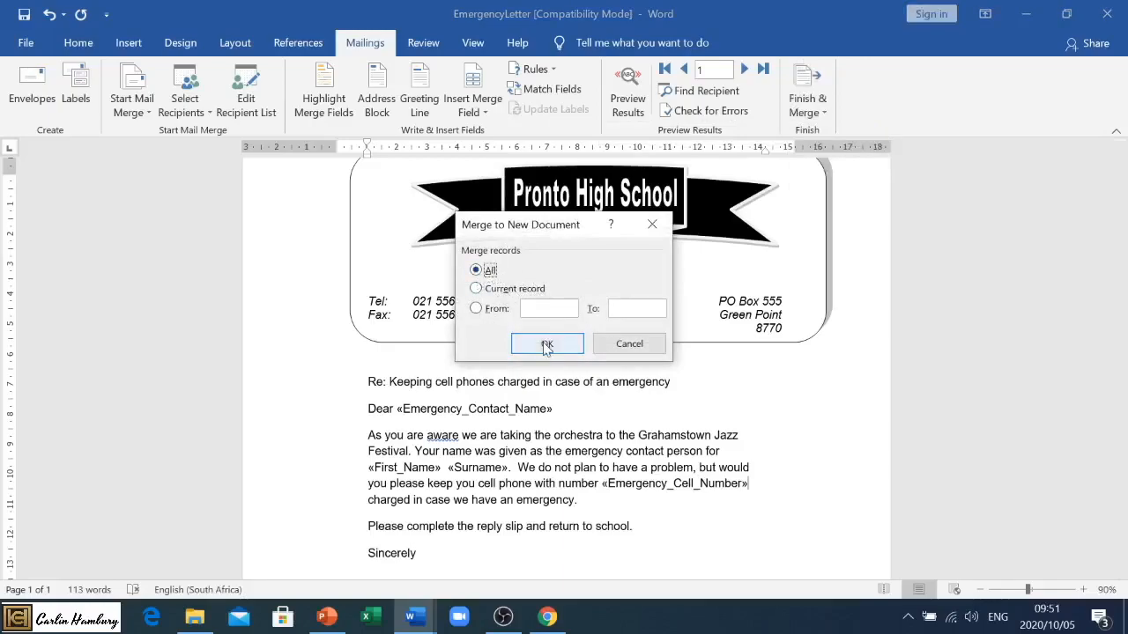
click(546, 344)
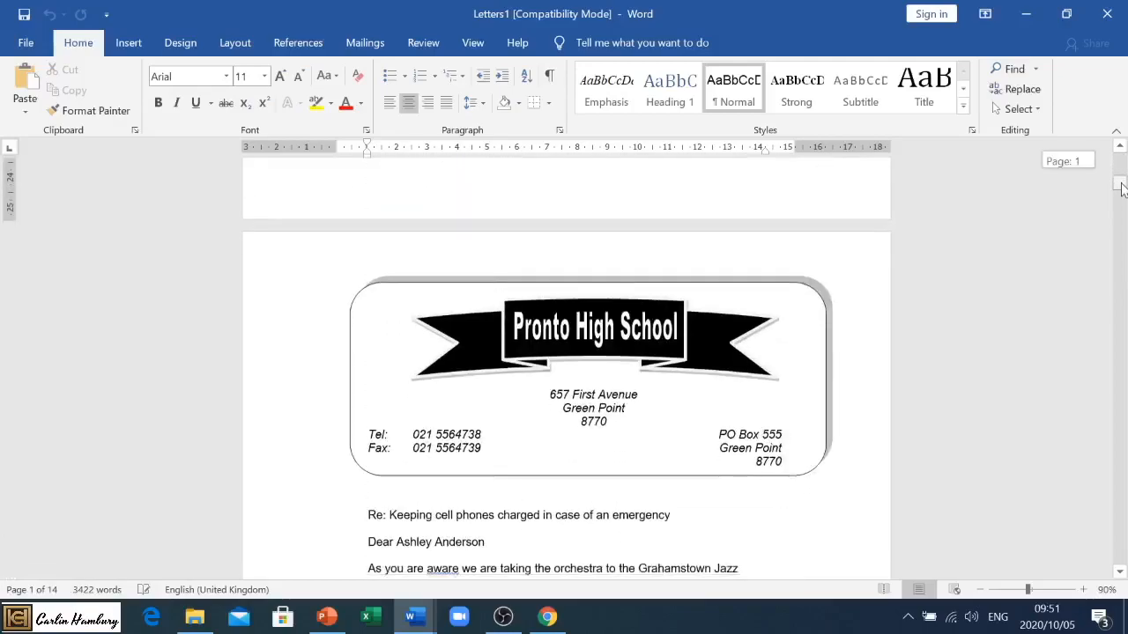
- Look through Letters1, then close it without saving, returning to the CampLetter
scroll(down, 3)
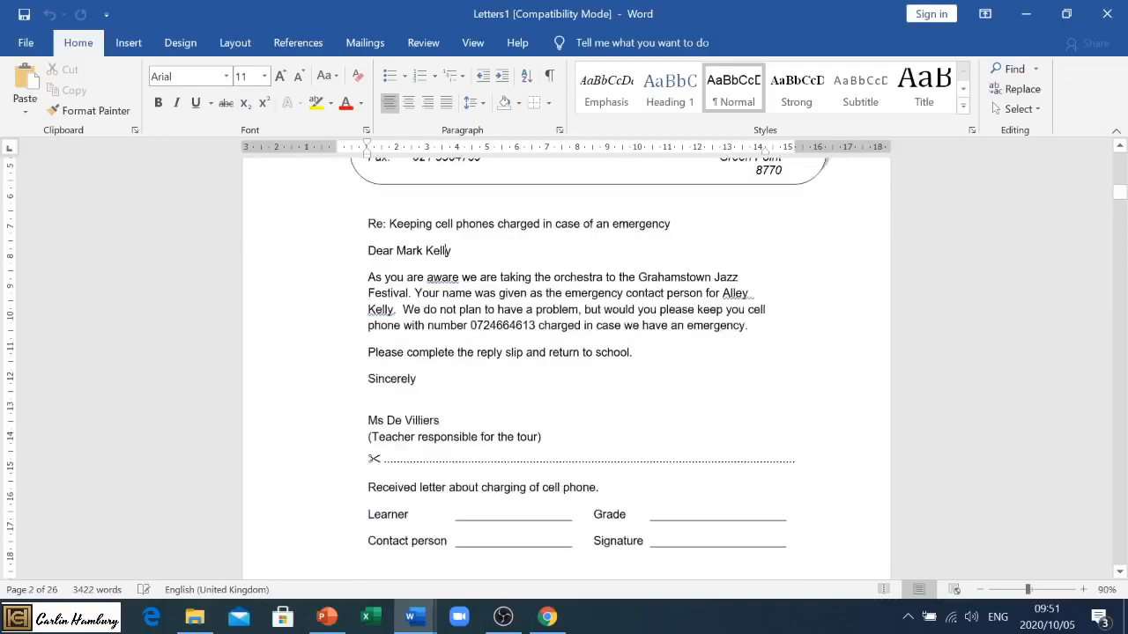
scroll(down, 3)
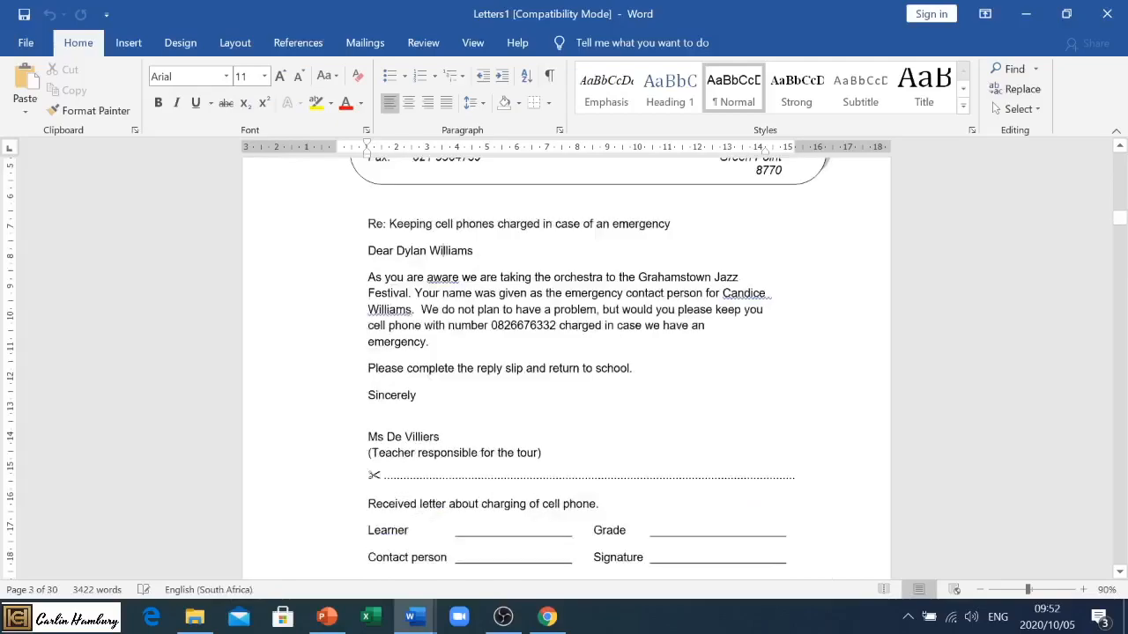
click(1107, 14)
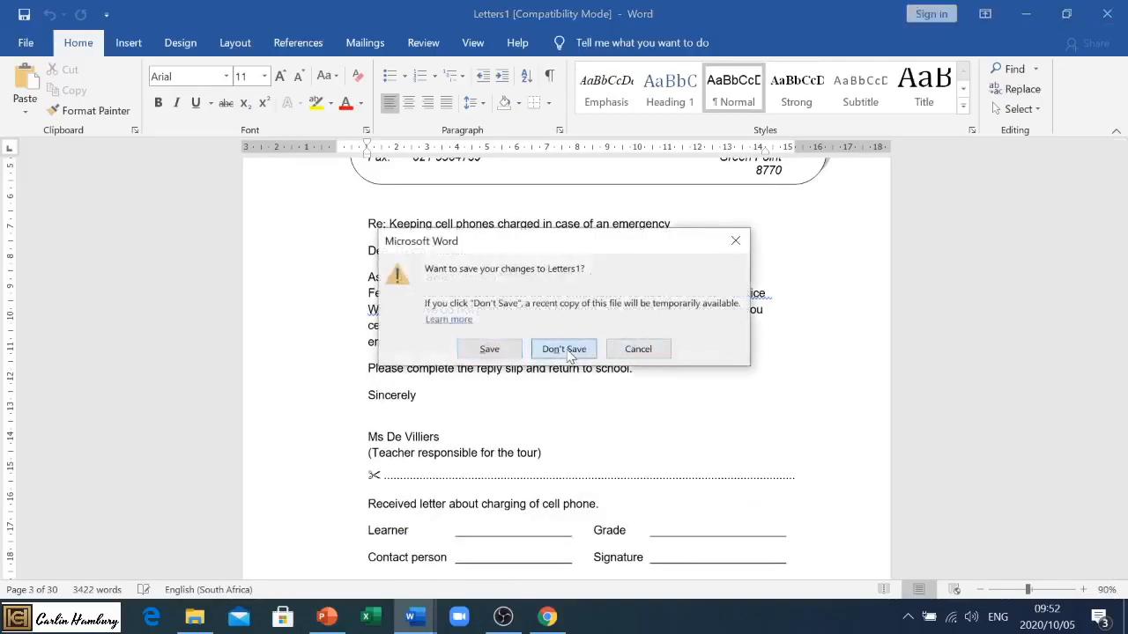
click(564, 348)
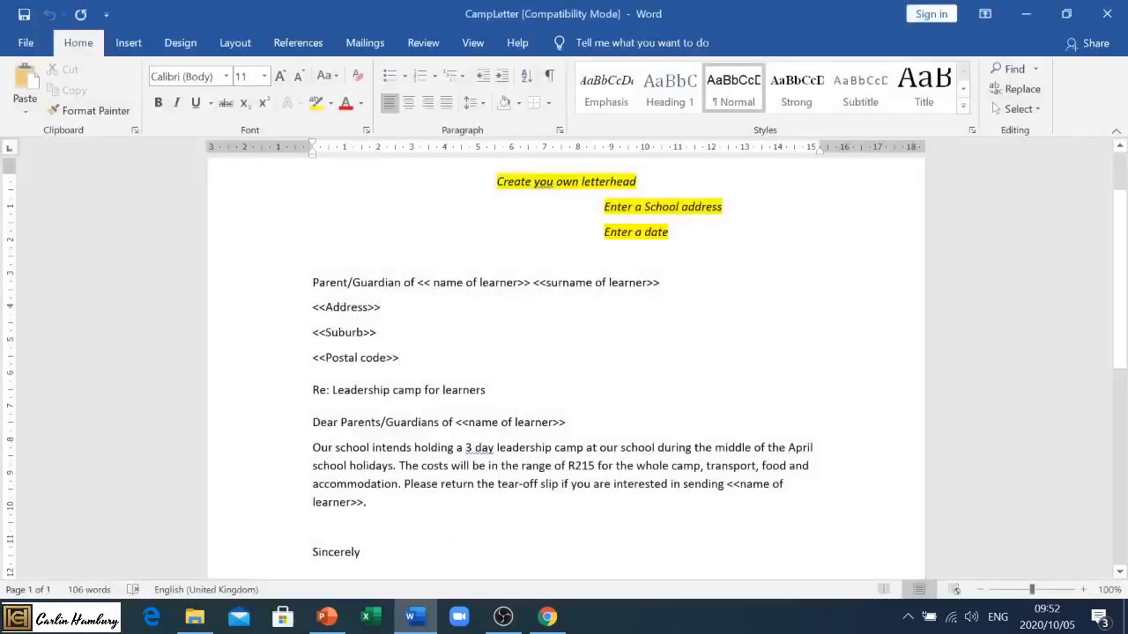
- Link the CampLetter to LearnersLifeSciences.accdb as its recipient list and accept the recipients
scroll(up, 3)
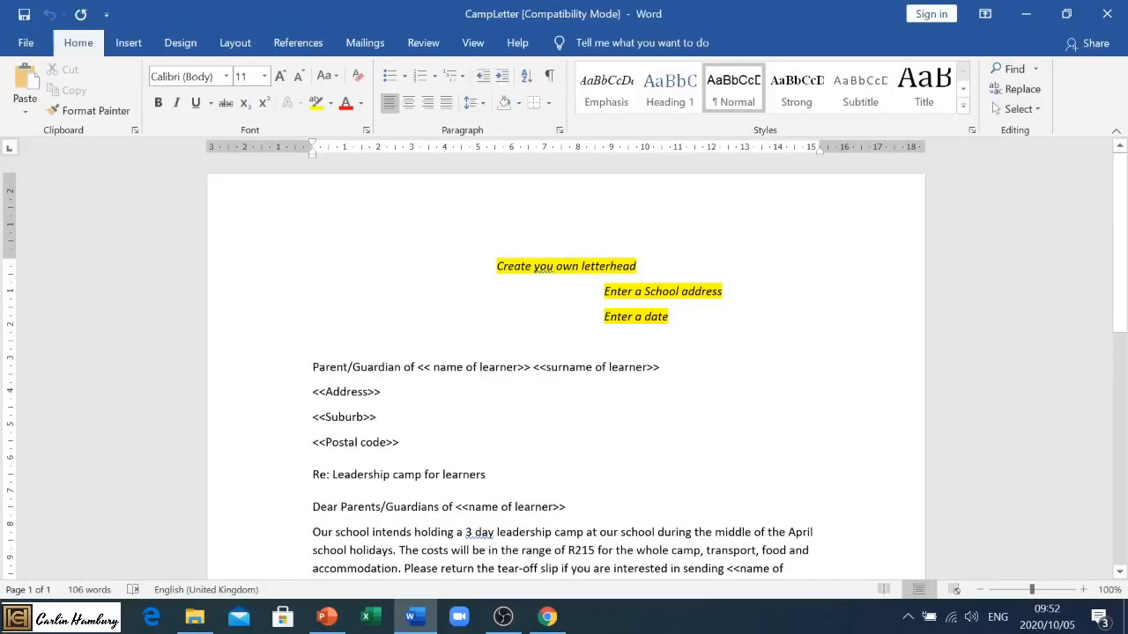
mouse_move(365, 43)
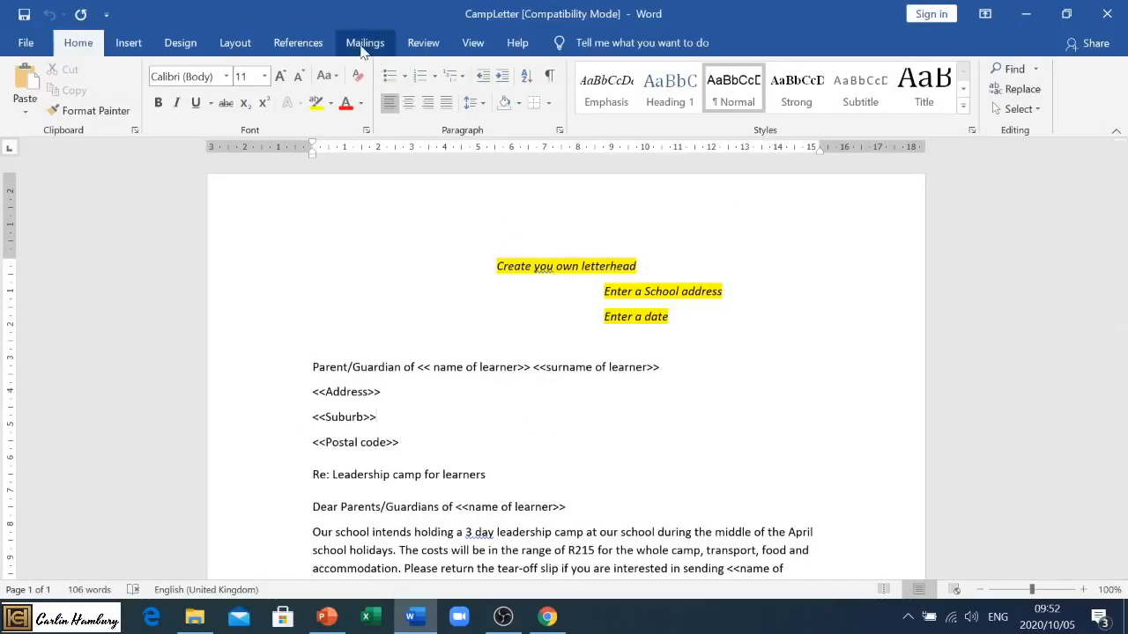
click(365, 42)
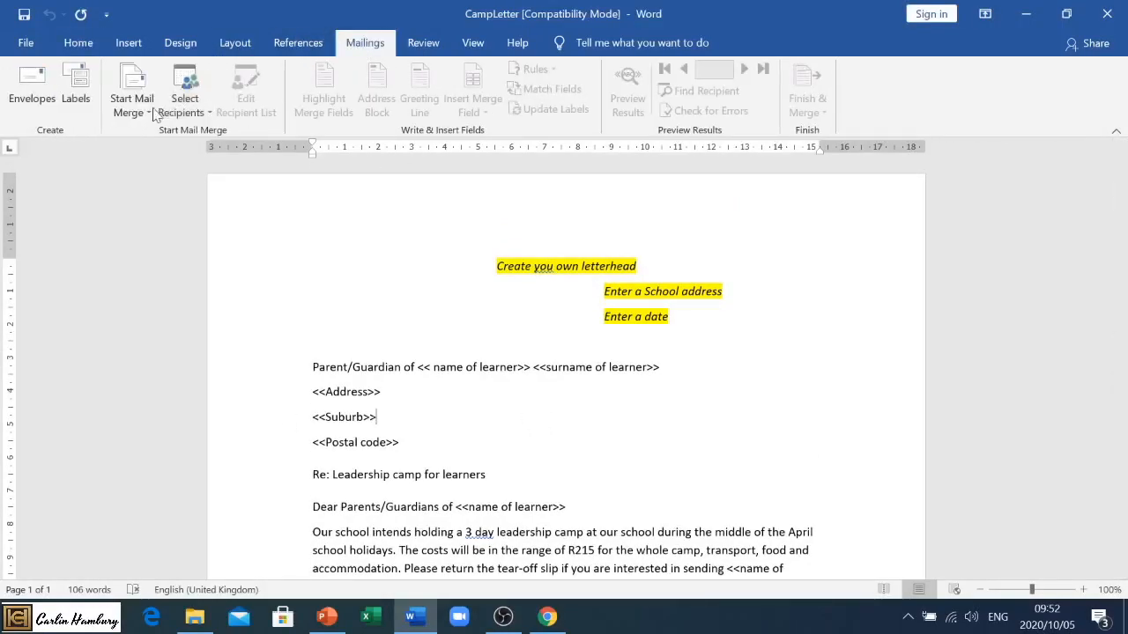
click(130, 88)
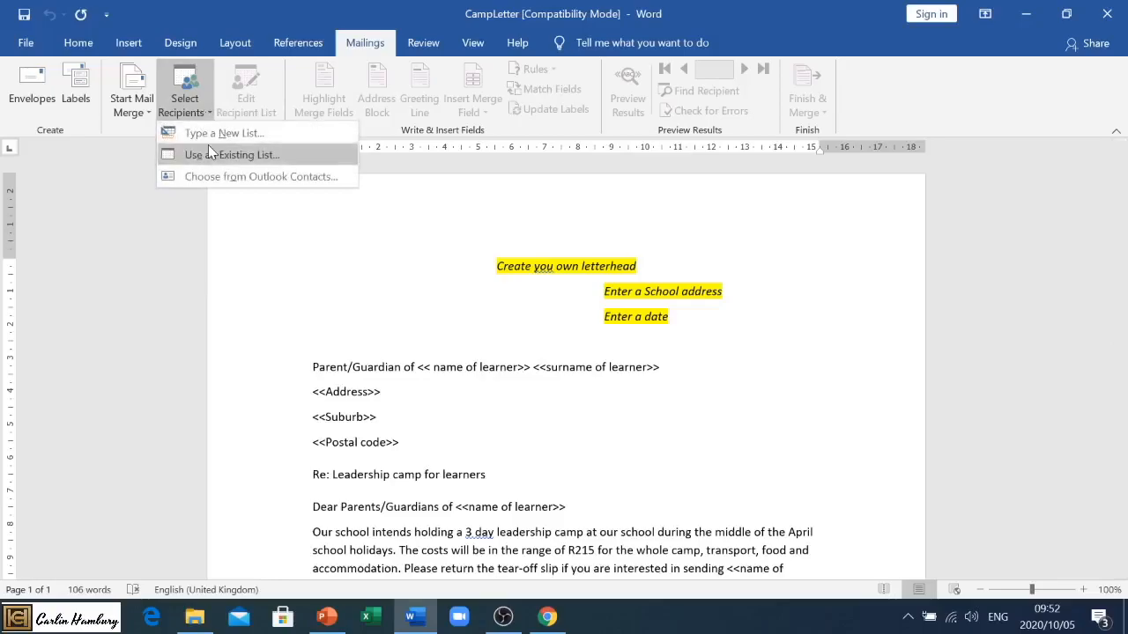
mouse_move(289, 164)
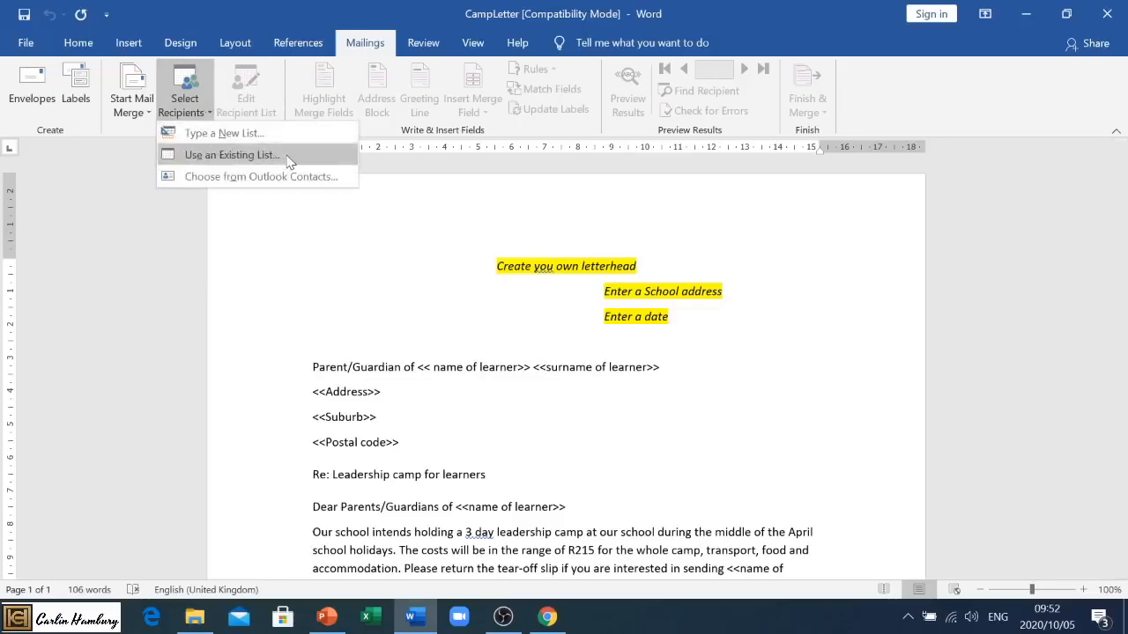
click(233, 155)
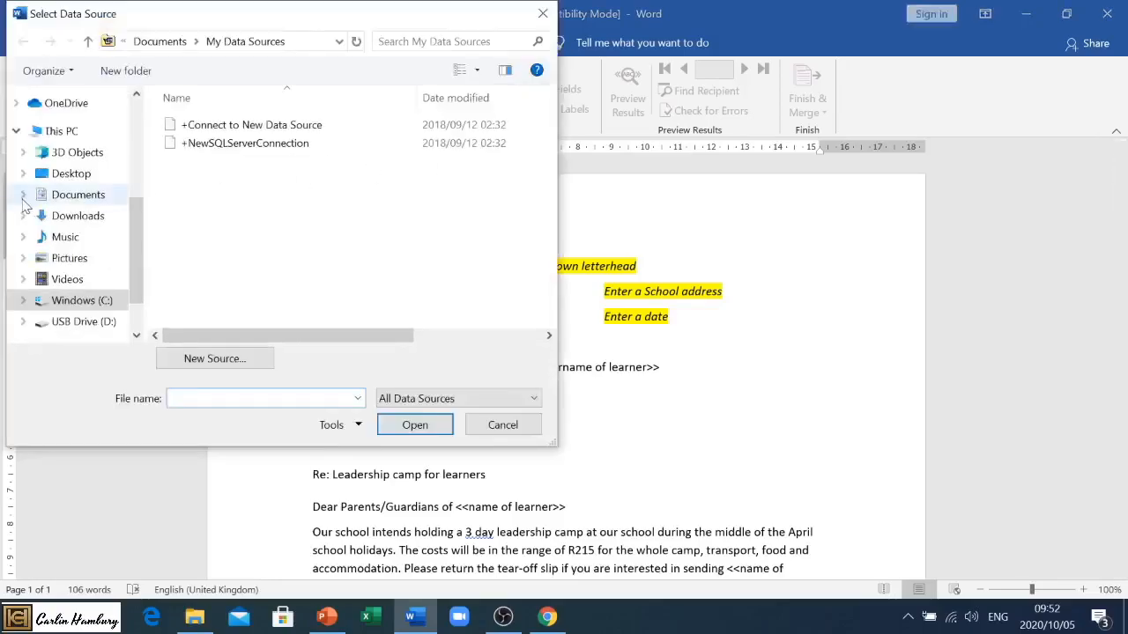
click(70, 172)
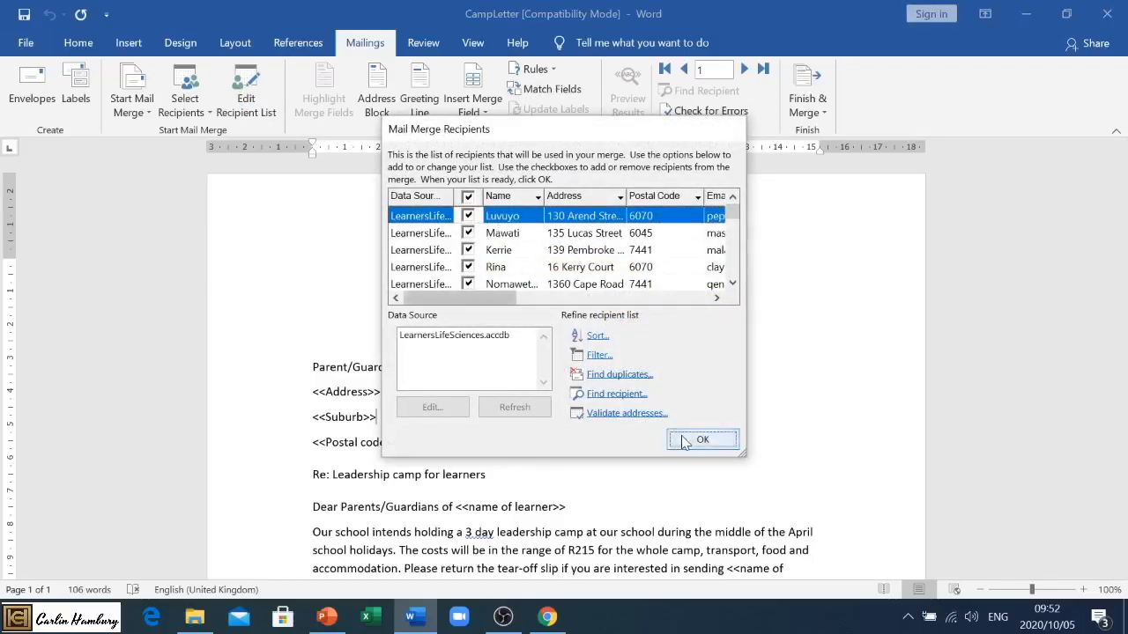
click(701, 441)
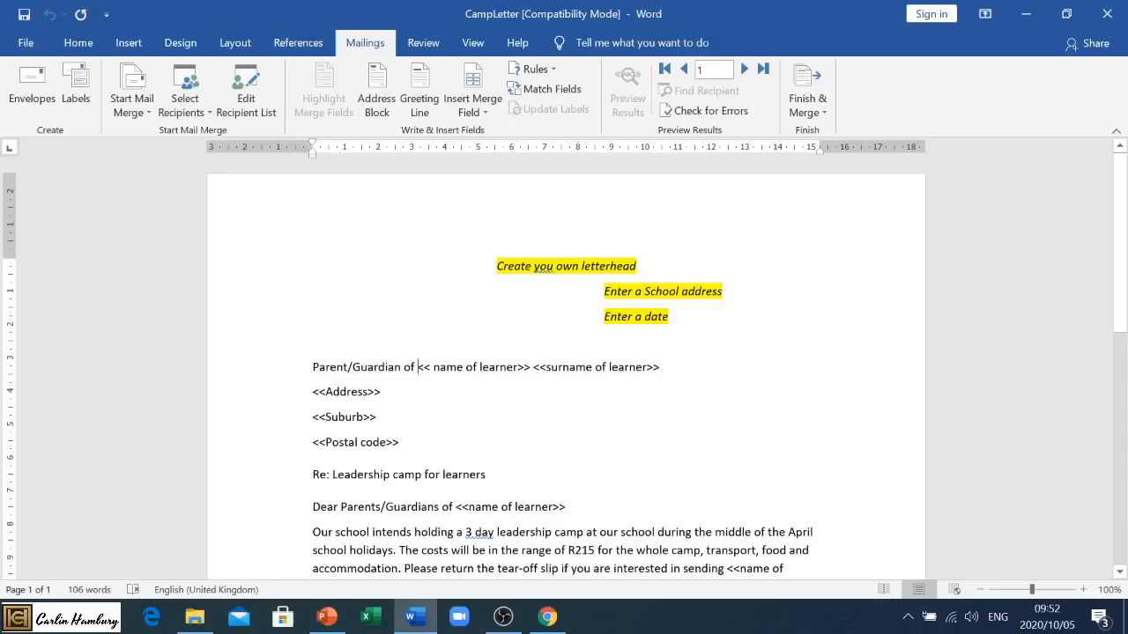
- Replace the name placeholder with Name and Surname merge fields
click(472, 85)
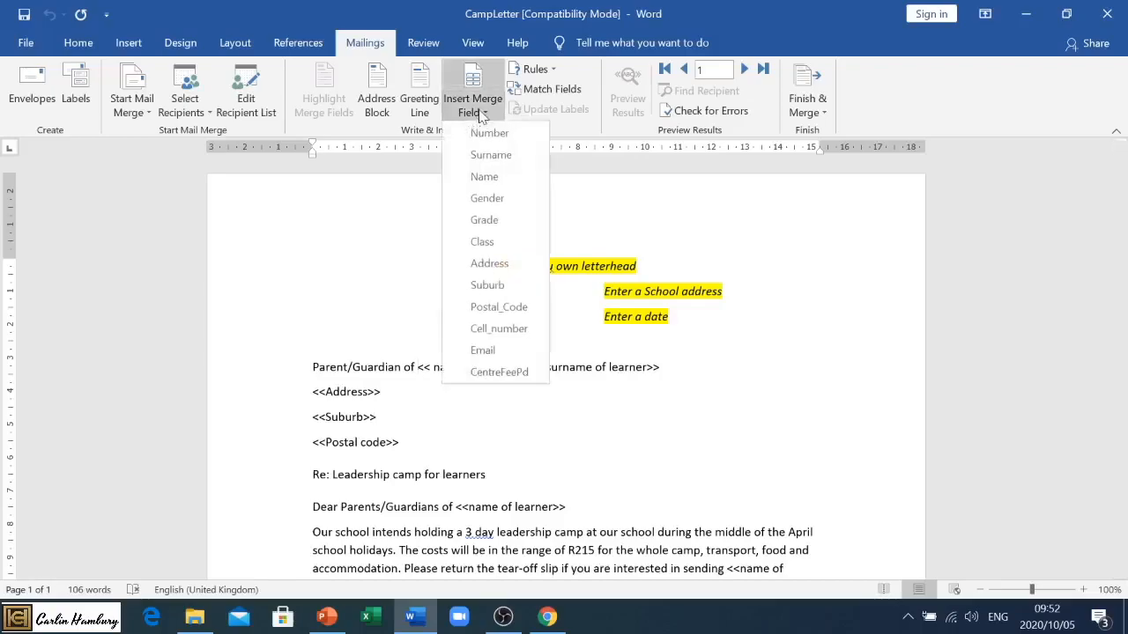
click(472, 88)
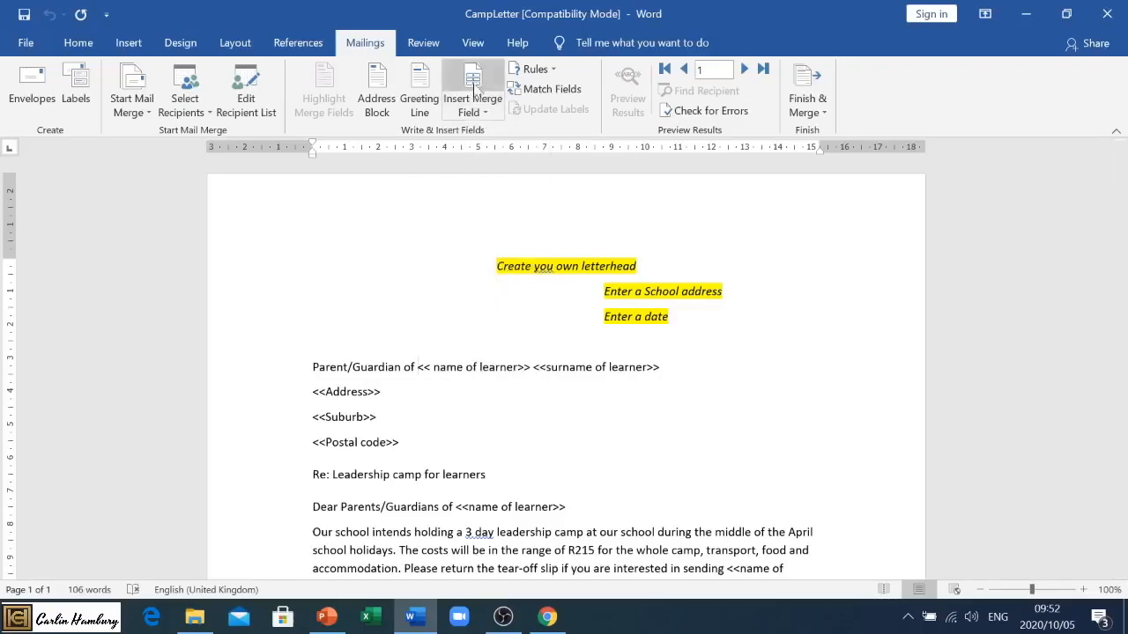
click(472, 99)
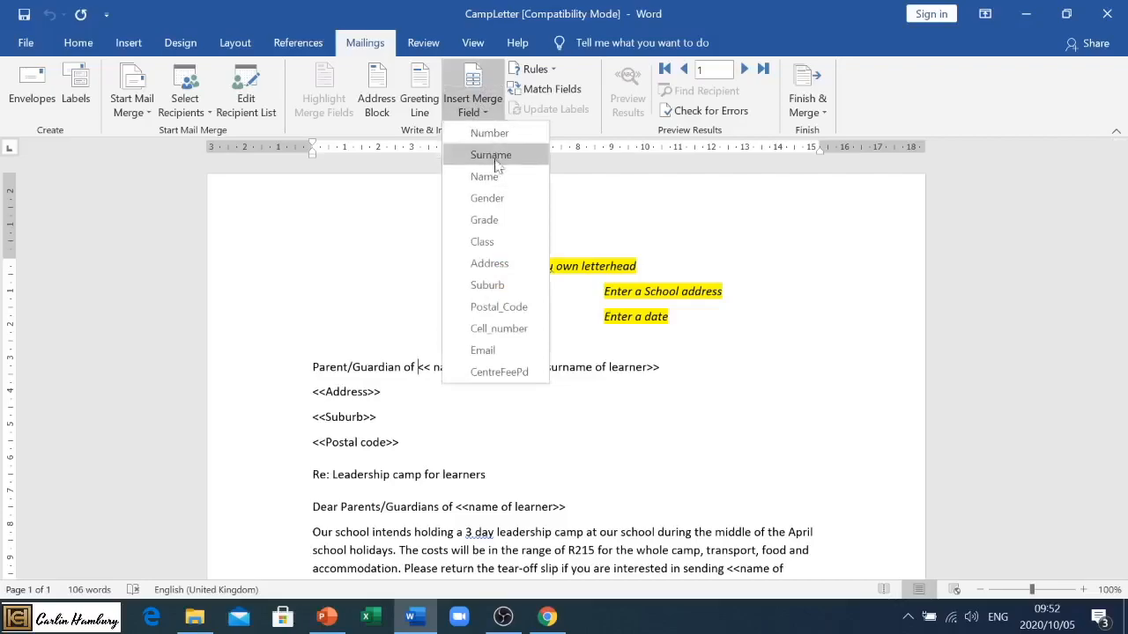
click(485, 176)
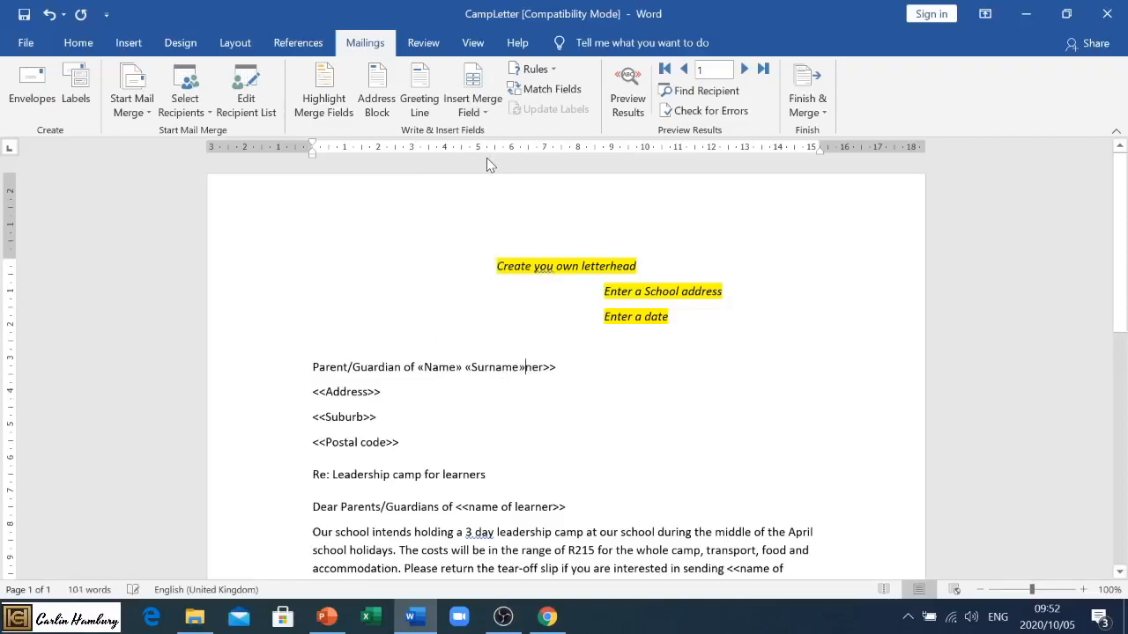
key(BackSpace)
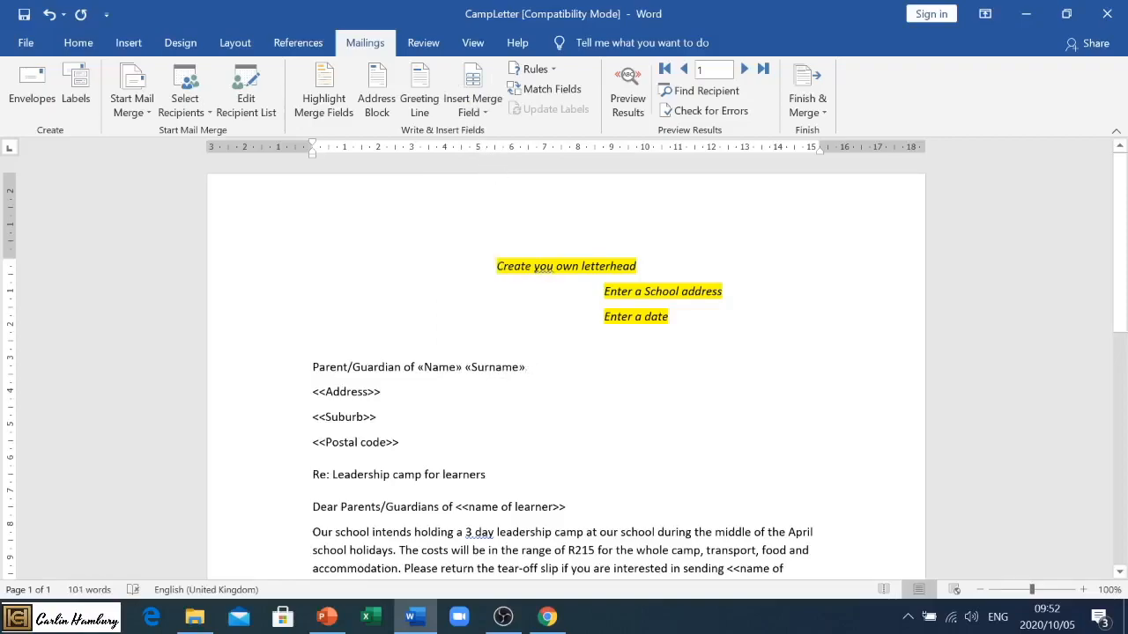
- Insert the Address, Suburb and Postal_Code fields on the address lines
click(472, 88)
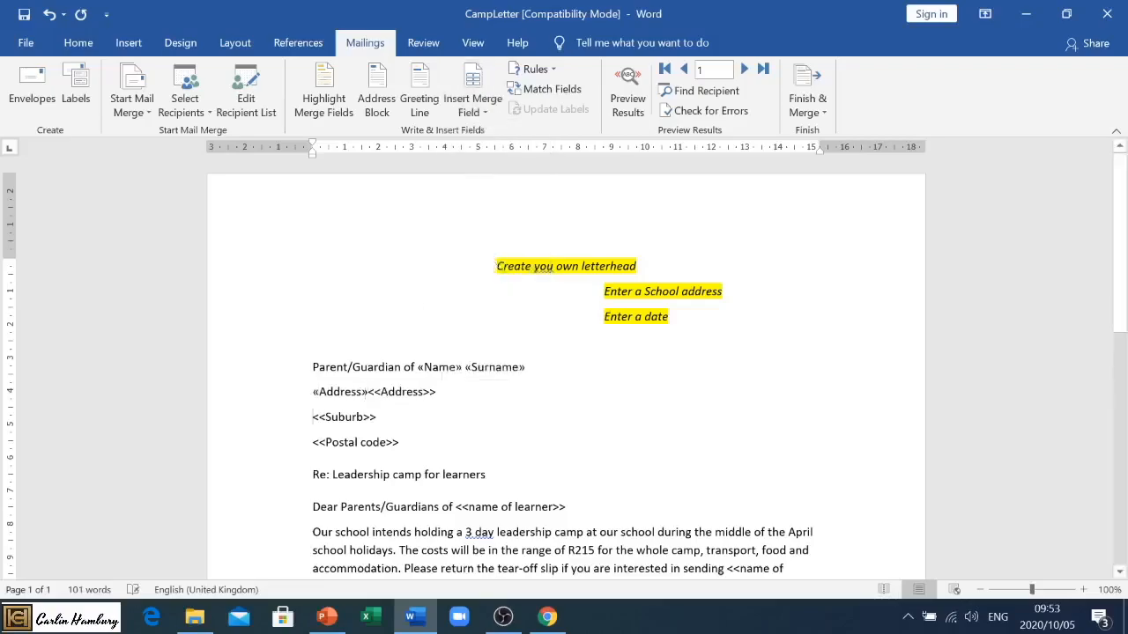
click(472, 91)
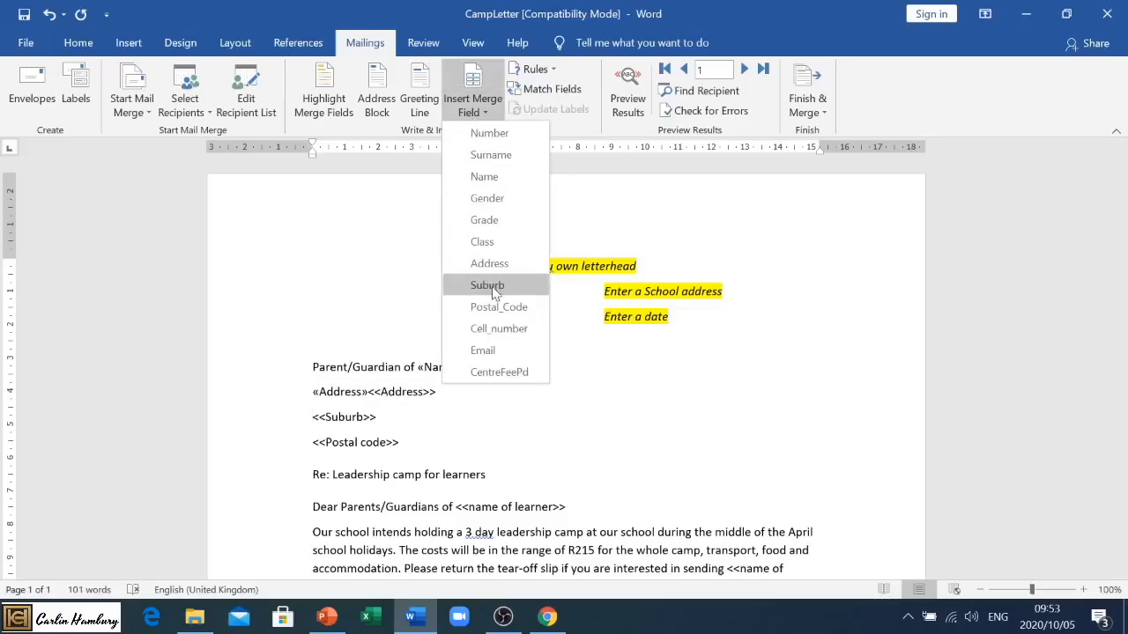
click(486, 286)
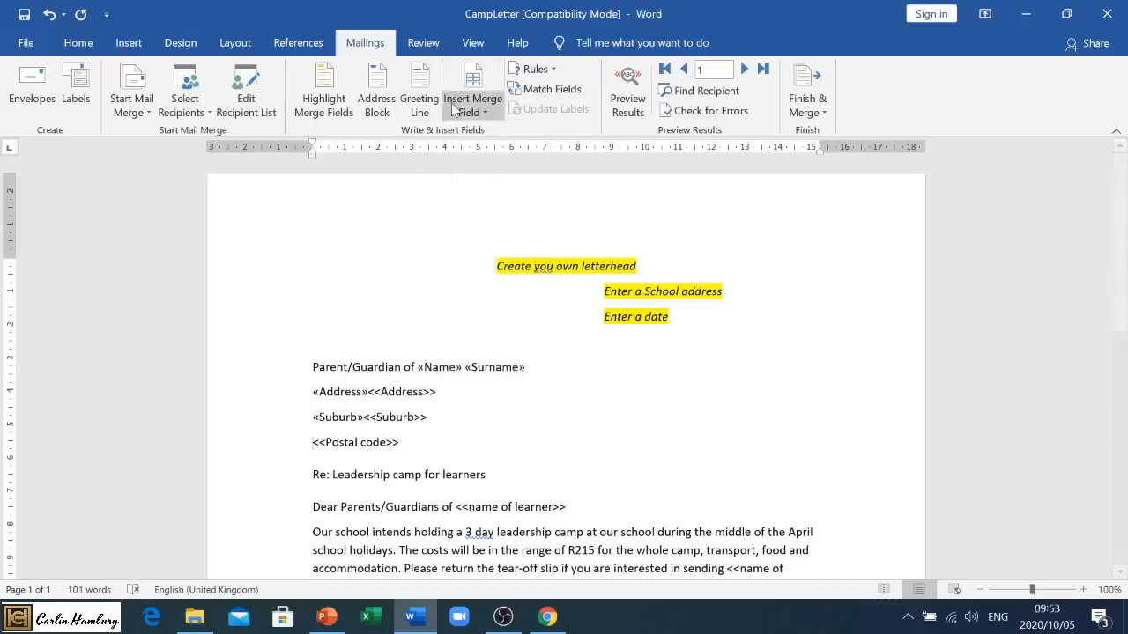
click(469, 99)
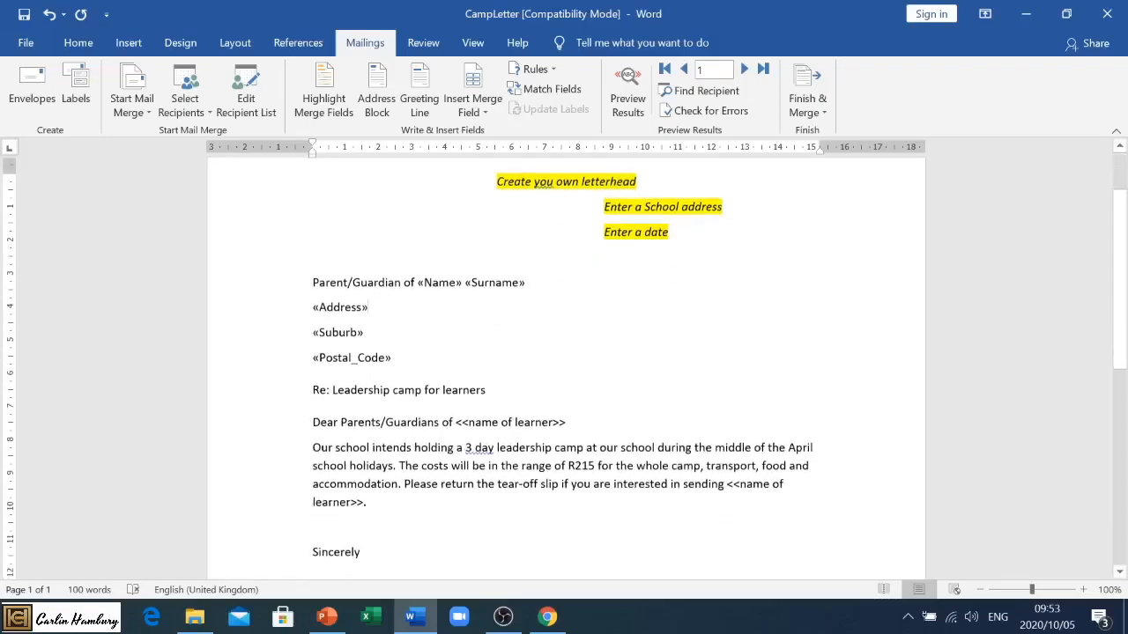
click(472, 92)
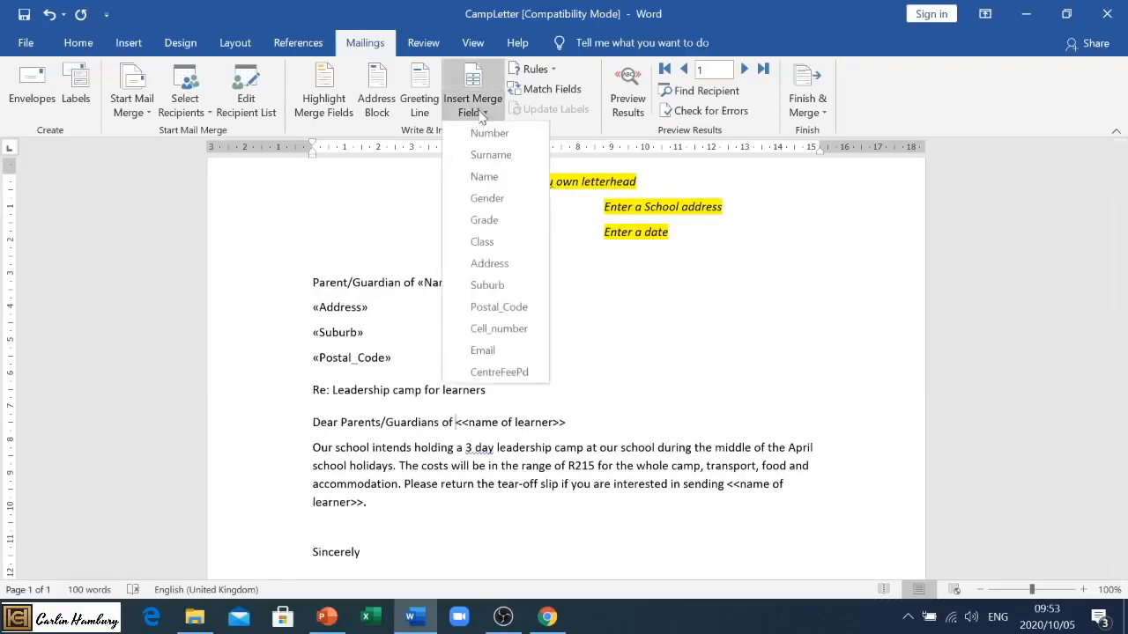
mouse_move(482, 176)
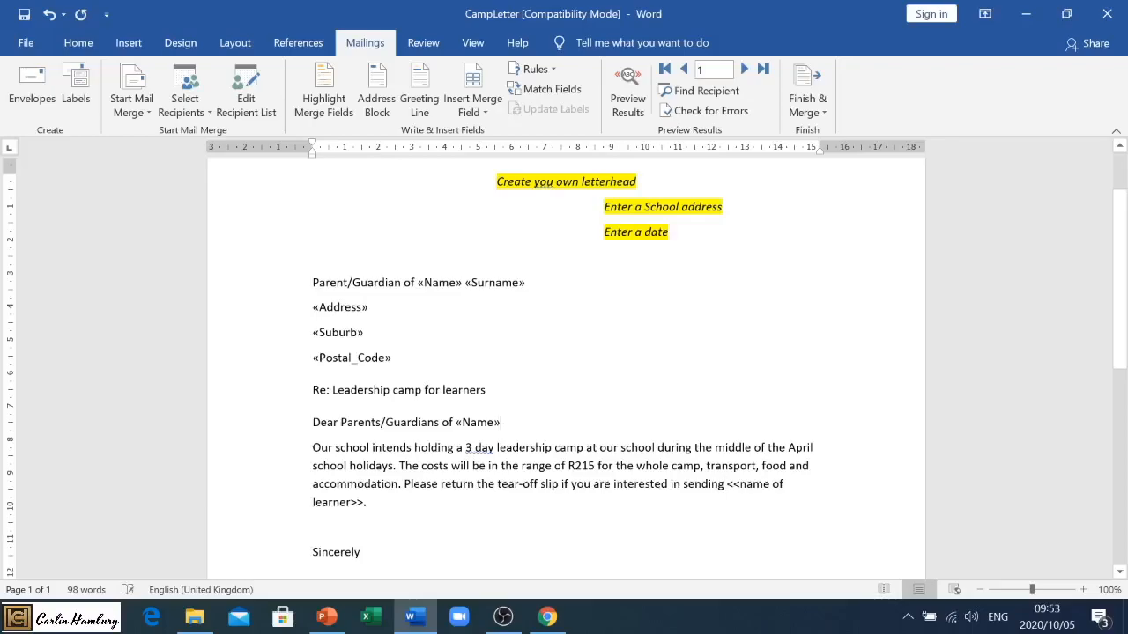
click(473, 91)
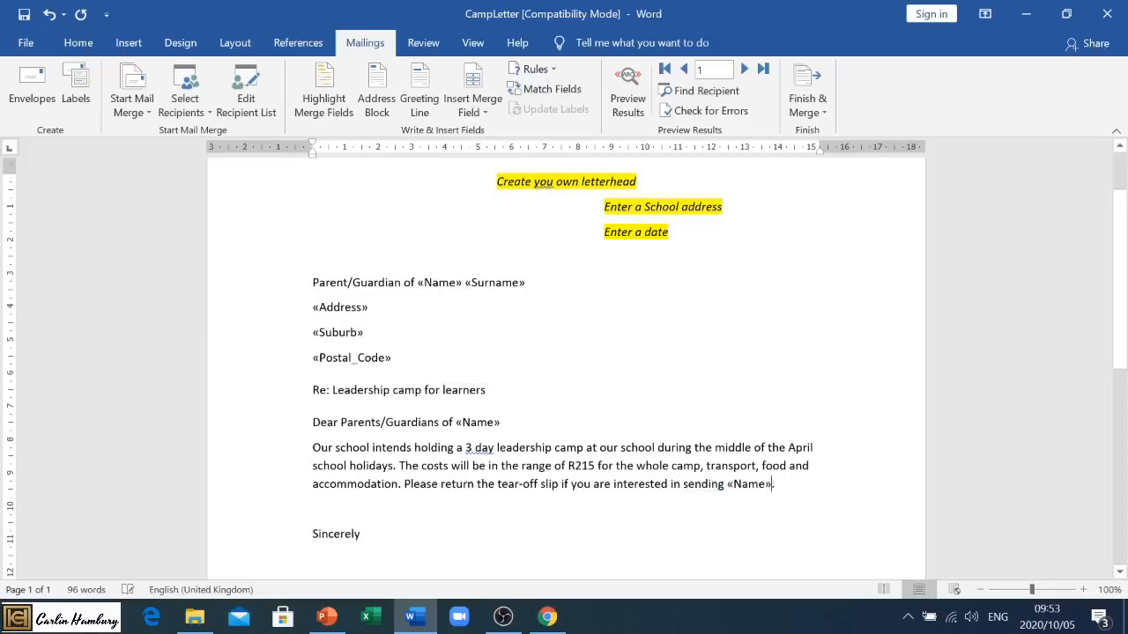
click(627, 92)
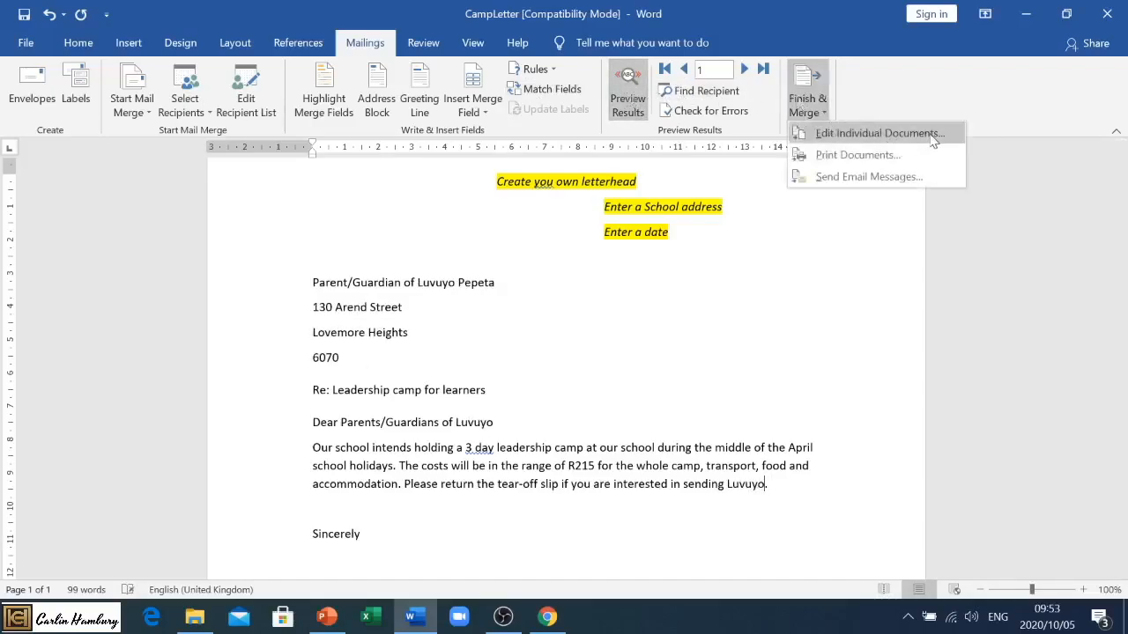
click(881, 133)
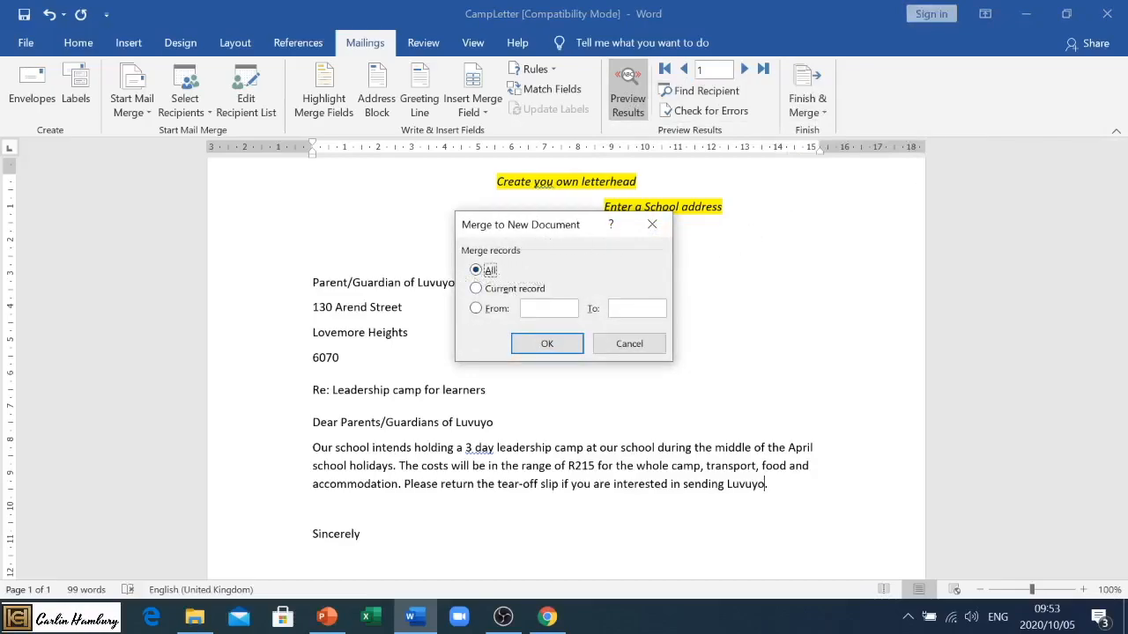
click(547, 344)
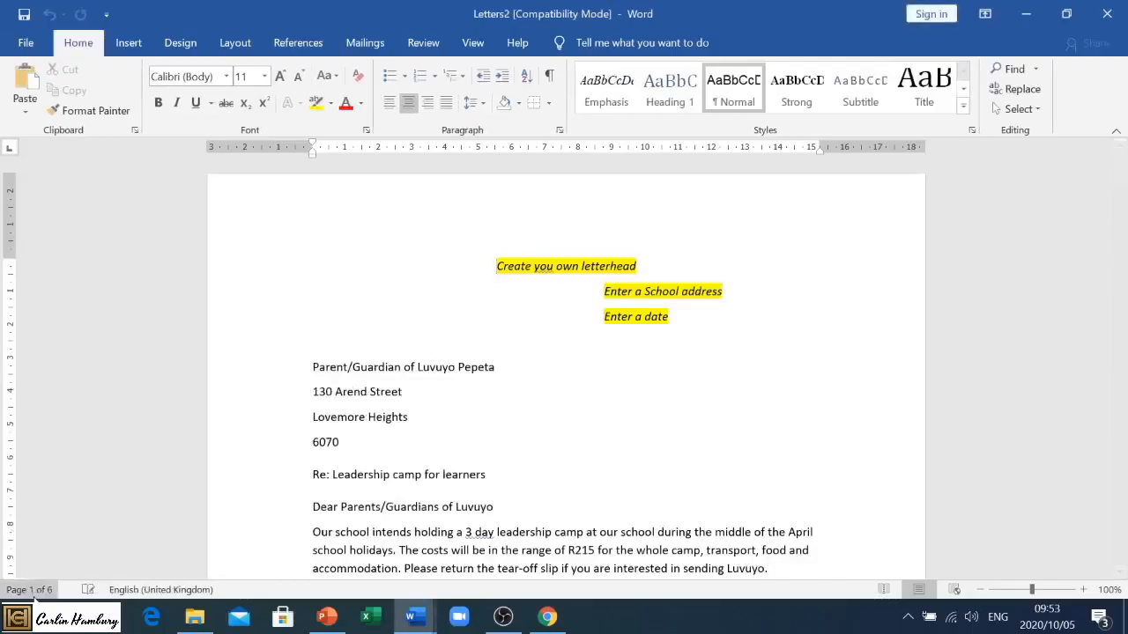
scroll(down, 3)
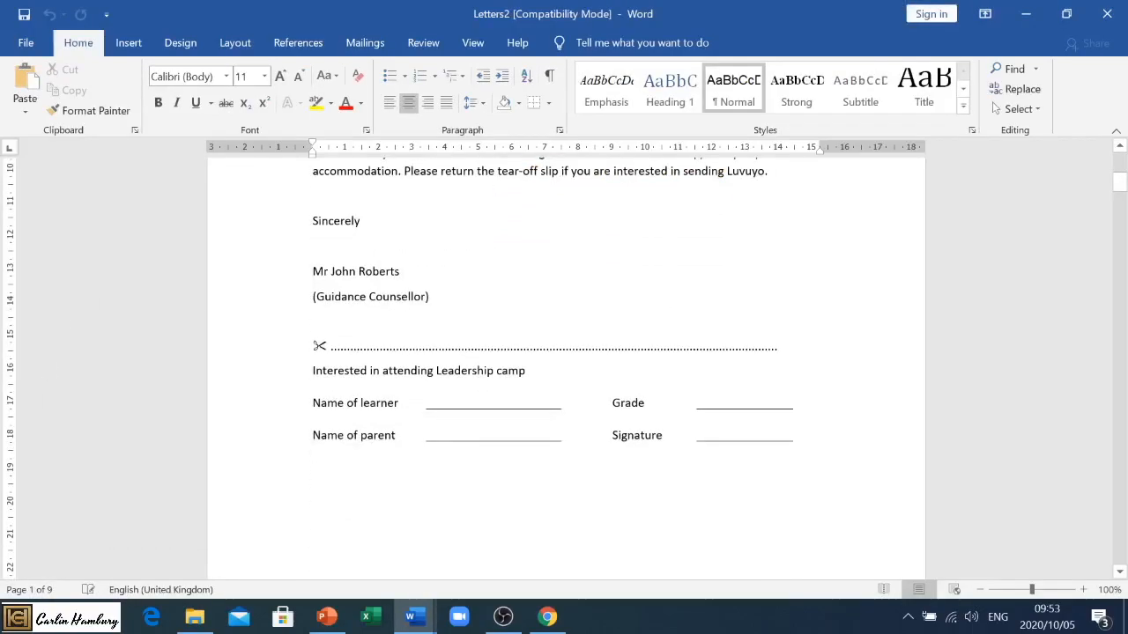